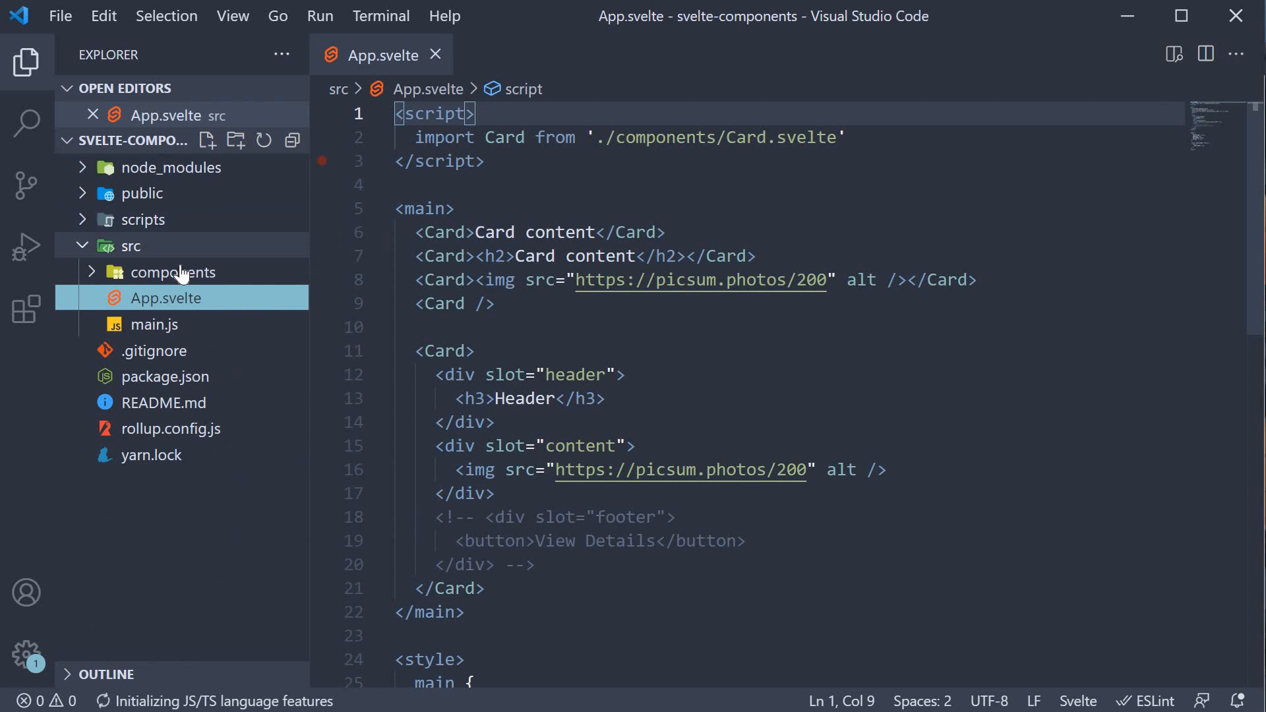
Expand the components folder and start a new component file
click(173, 273)
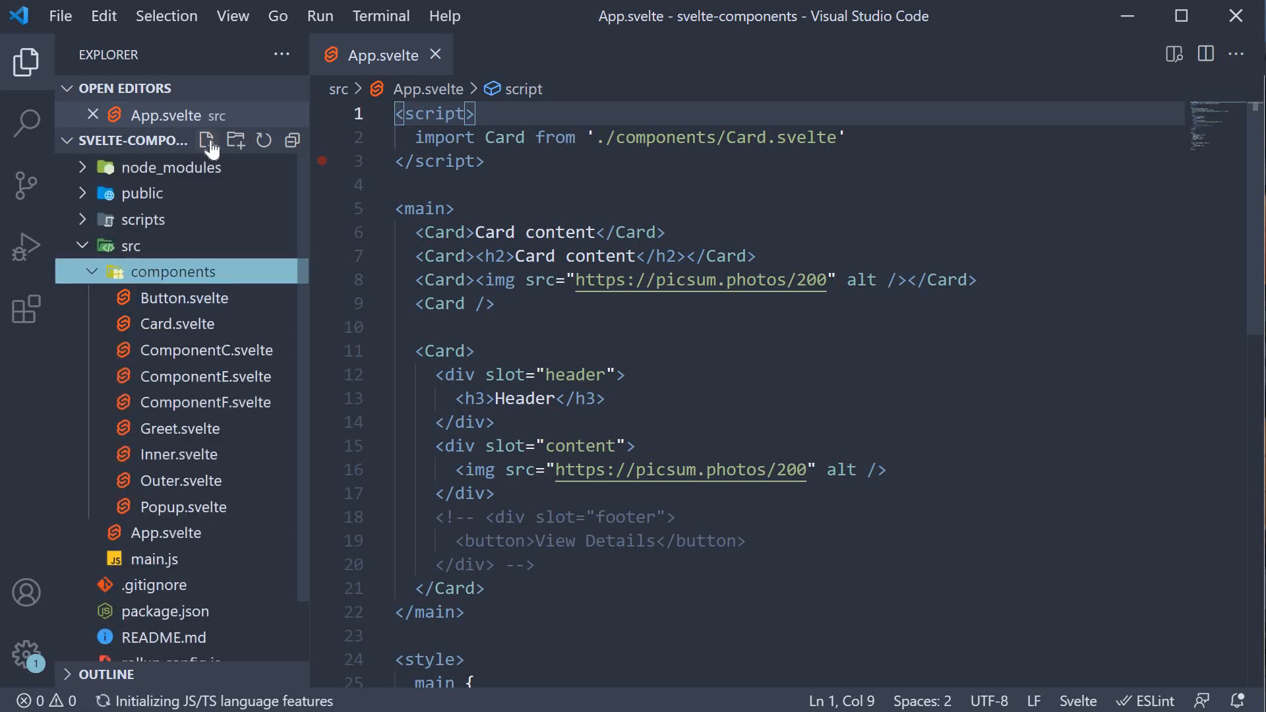
click(207, 139)
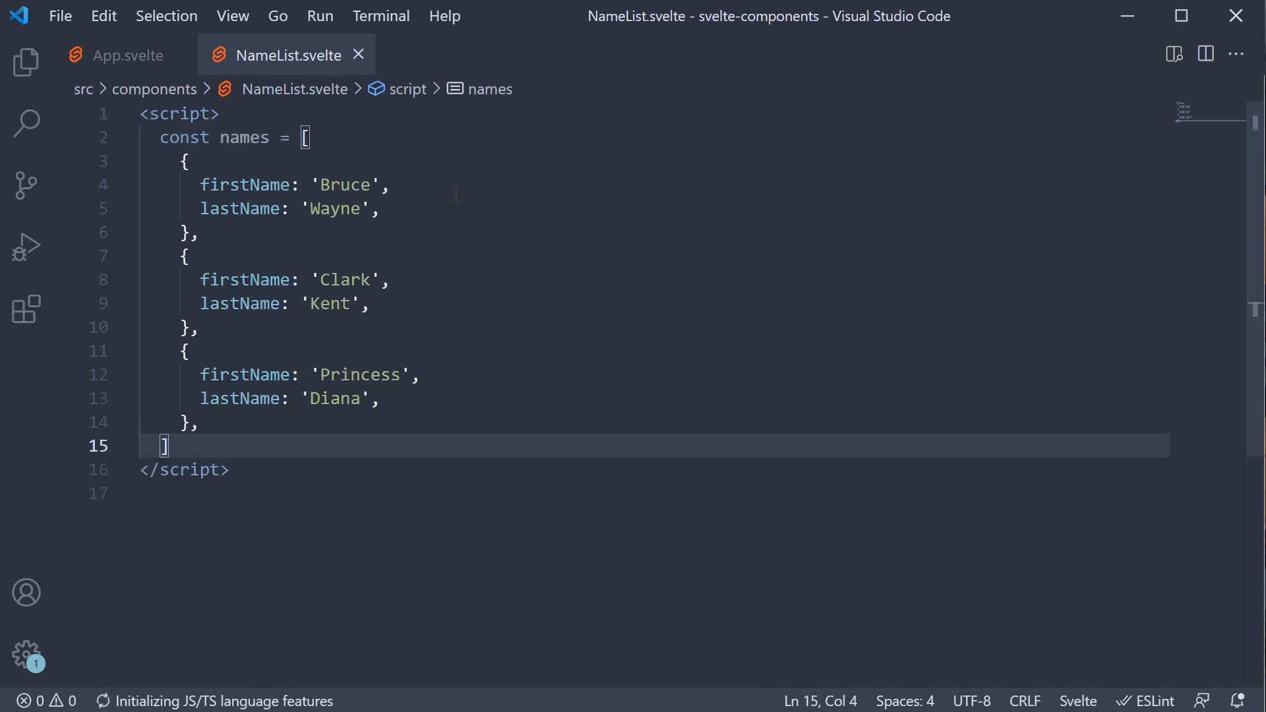
mouse_move(437, 211)
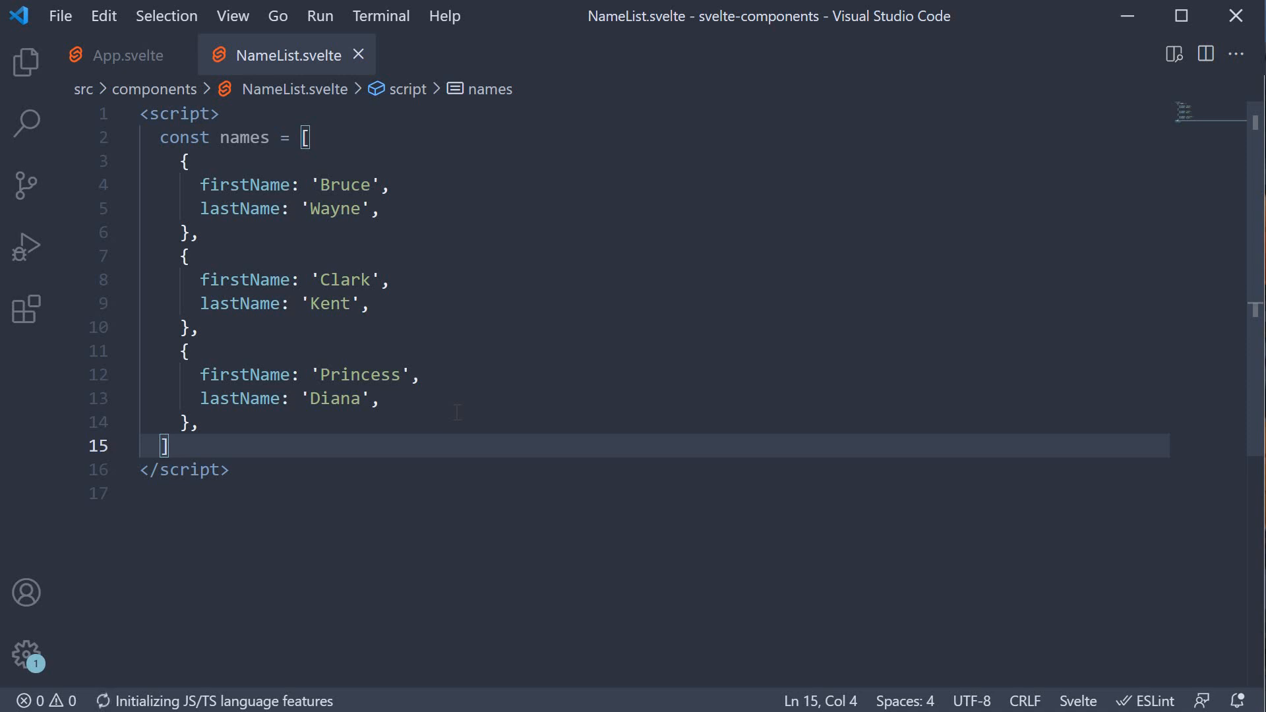
mouse_move(462, 528)
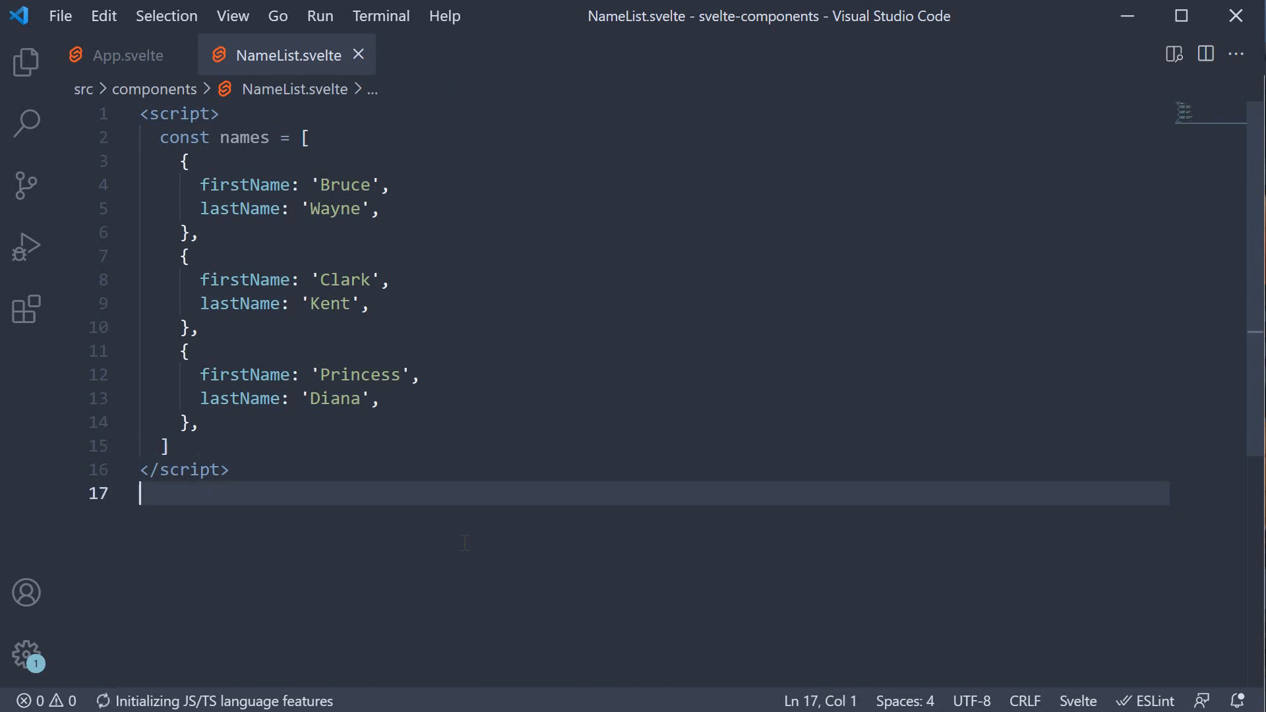
Add an {#each names as name (name)} block showing {name.firstName} {name.lastName} in an h3
text({)
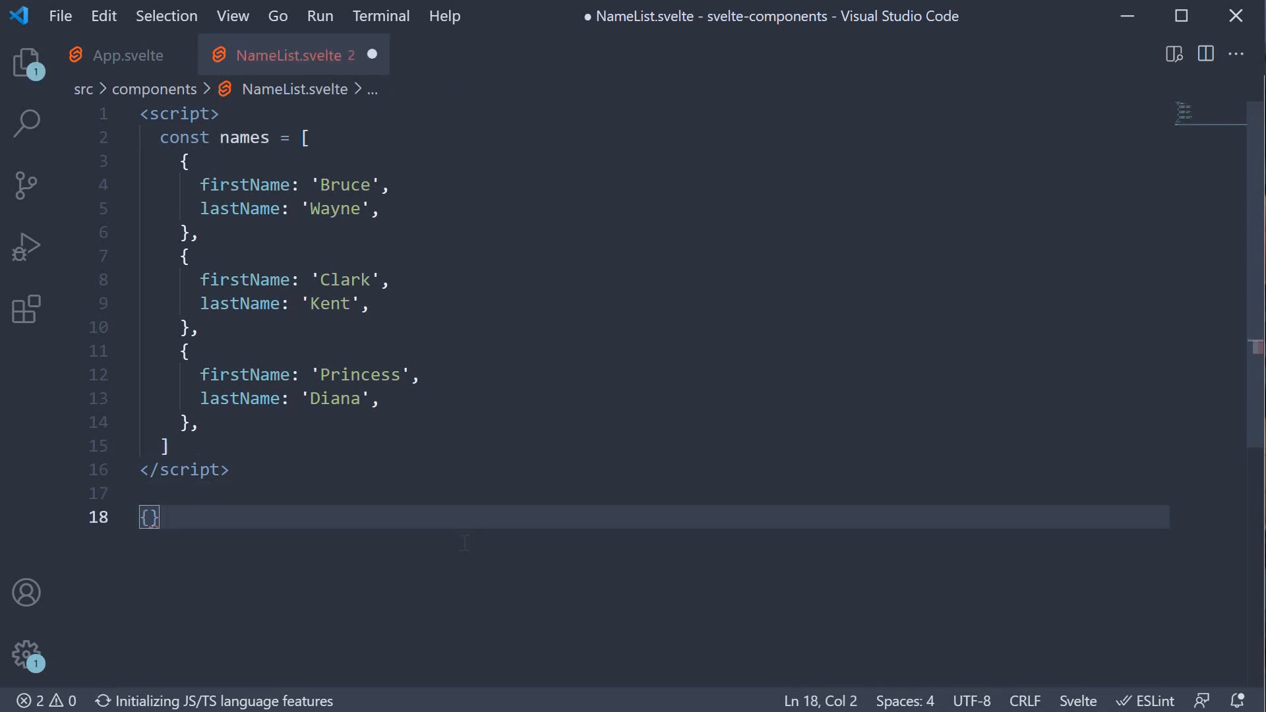
text(#each)
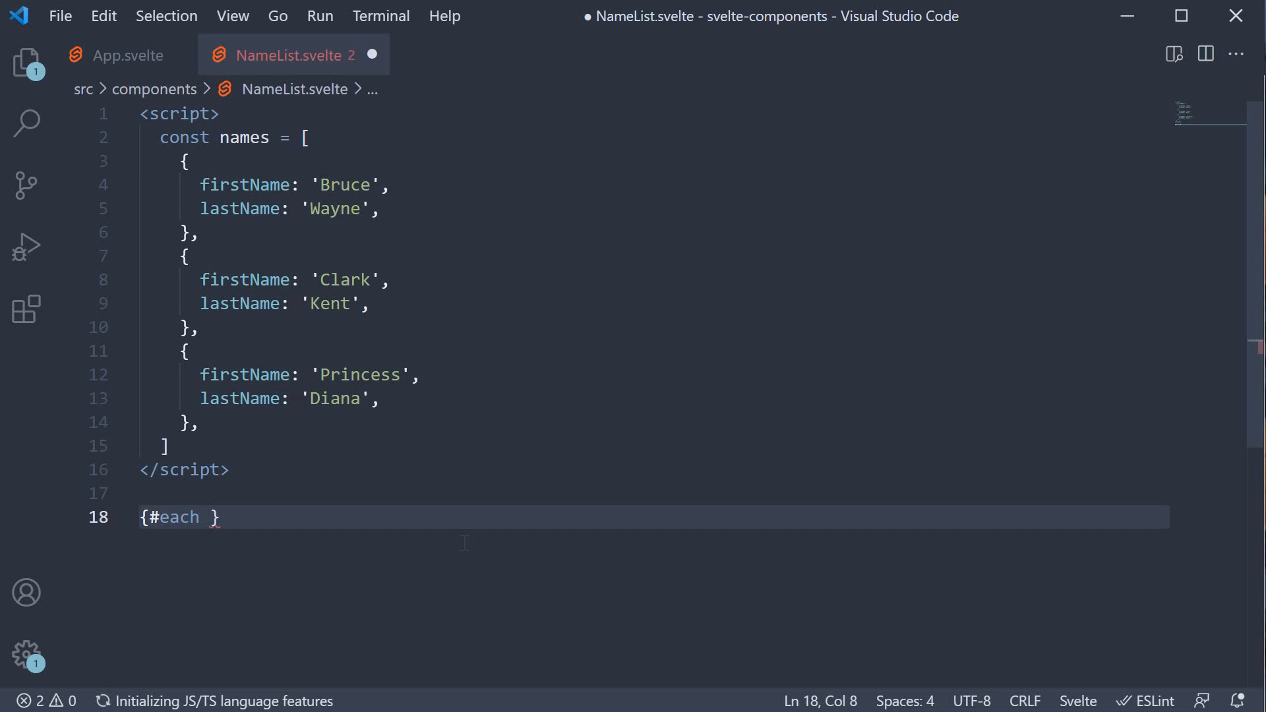
text(names)
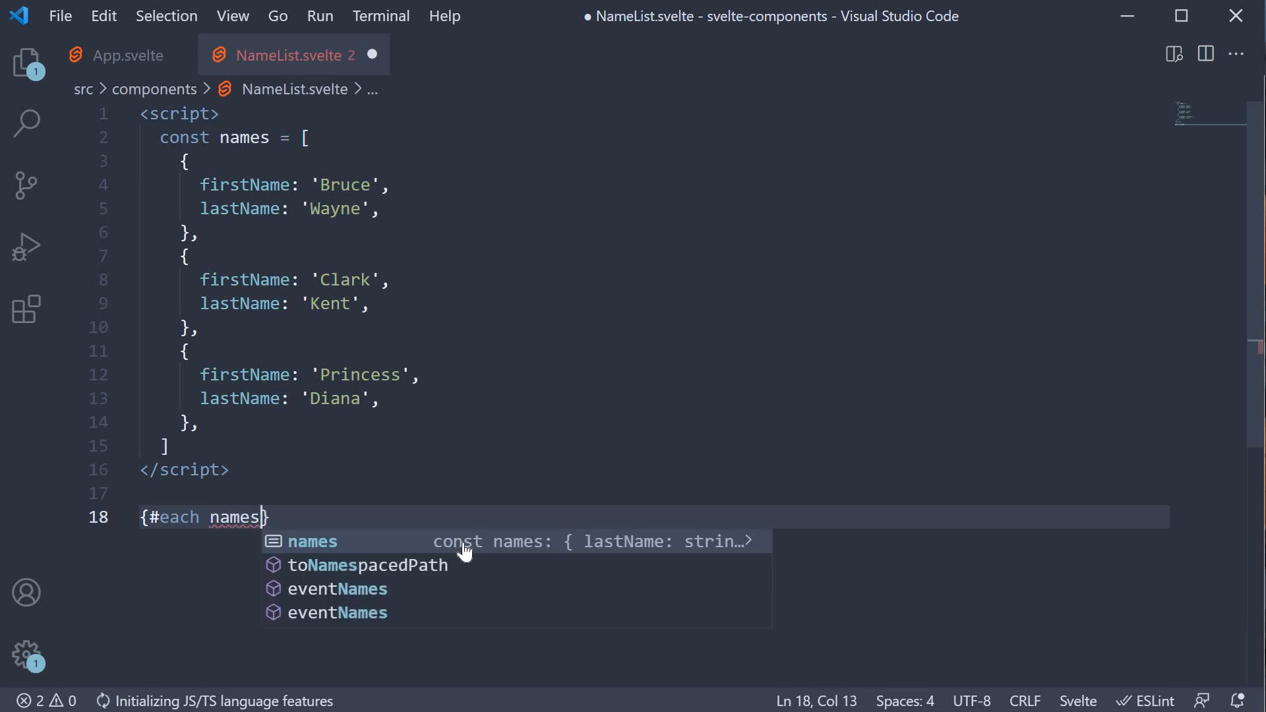
text(as name)
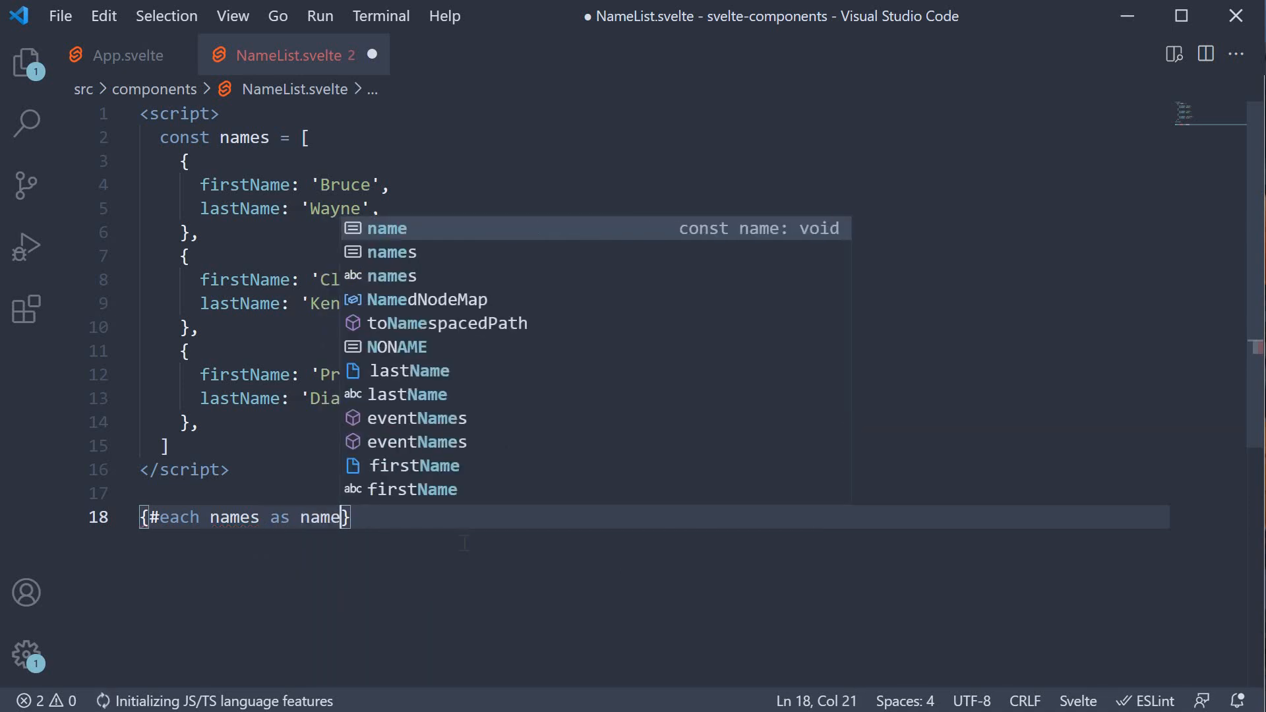
text((name)})
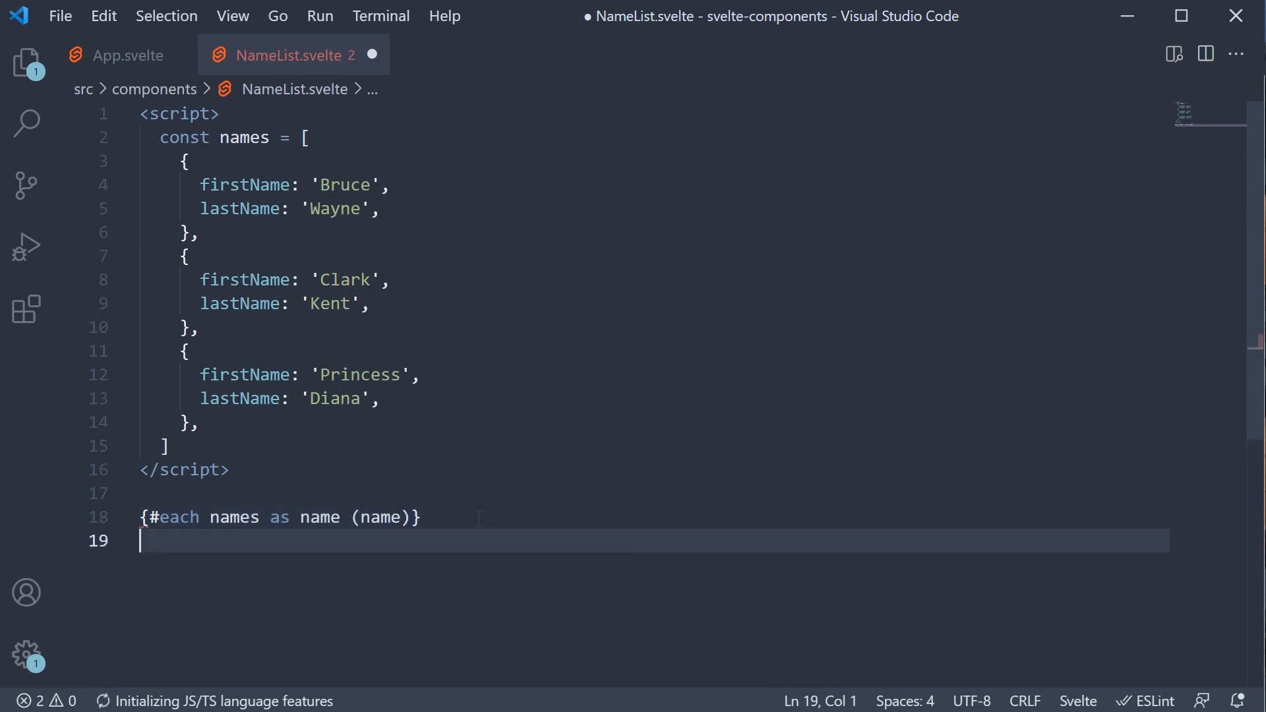
text({/each})
text(<h3></h3>)
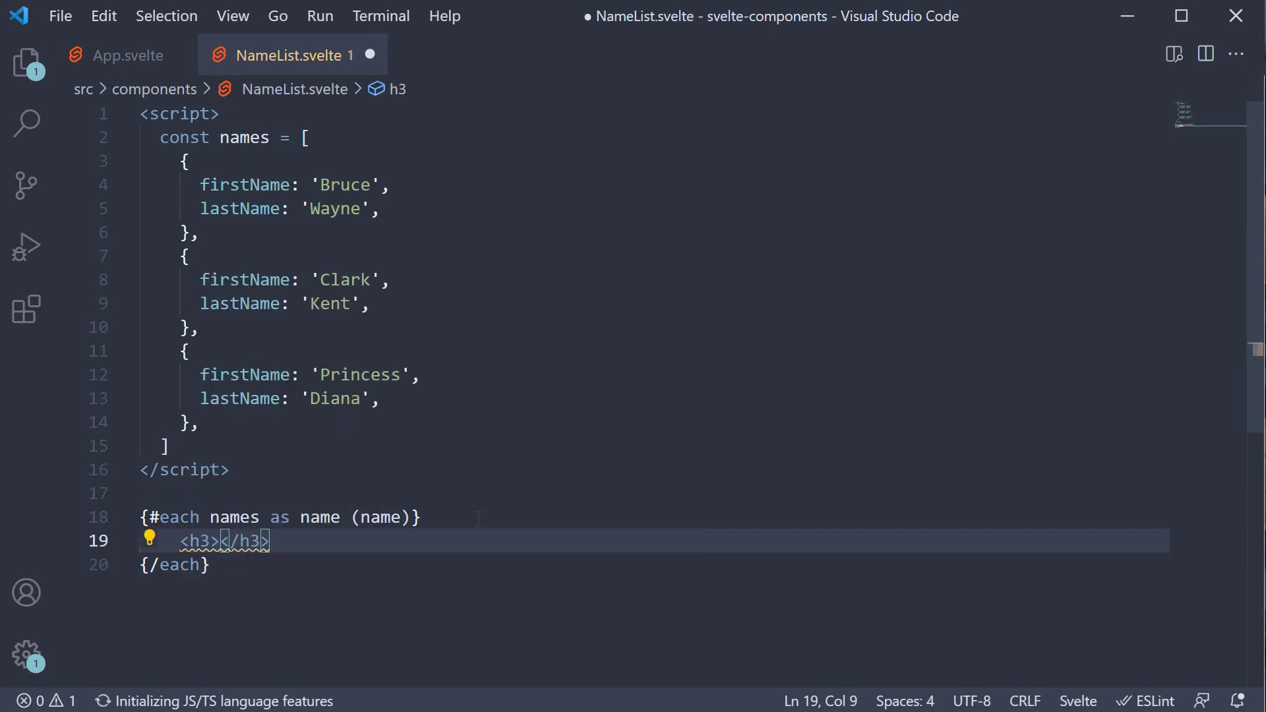
text({name.)
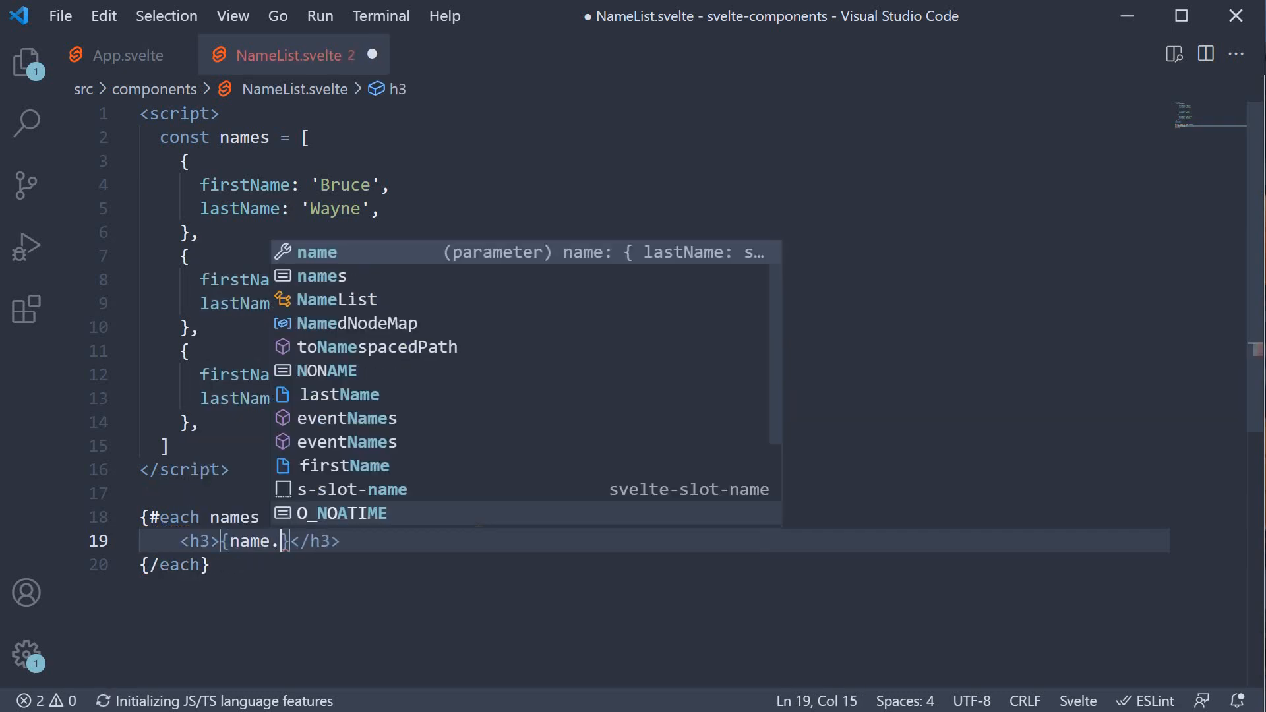
text(firstName)
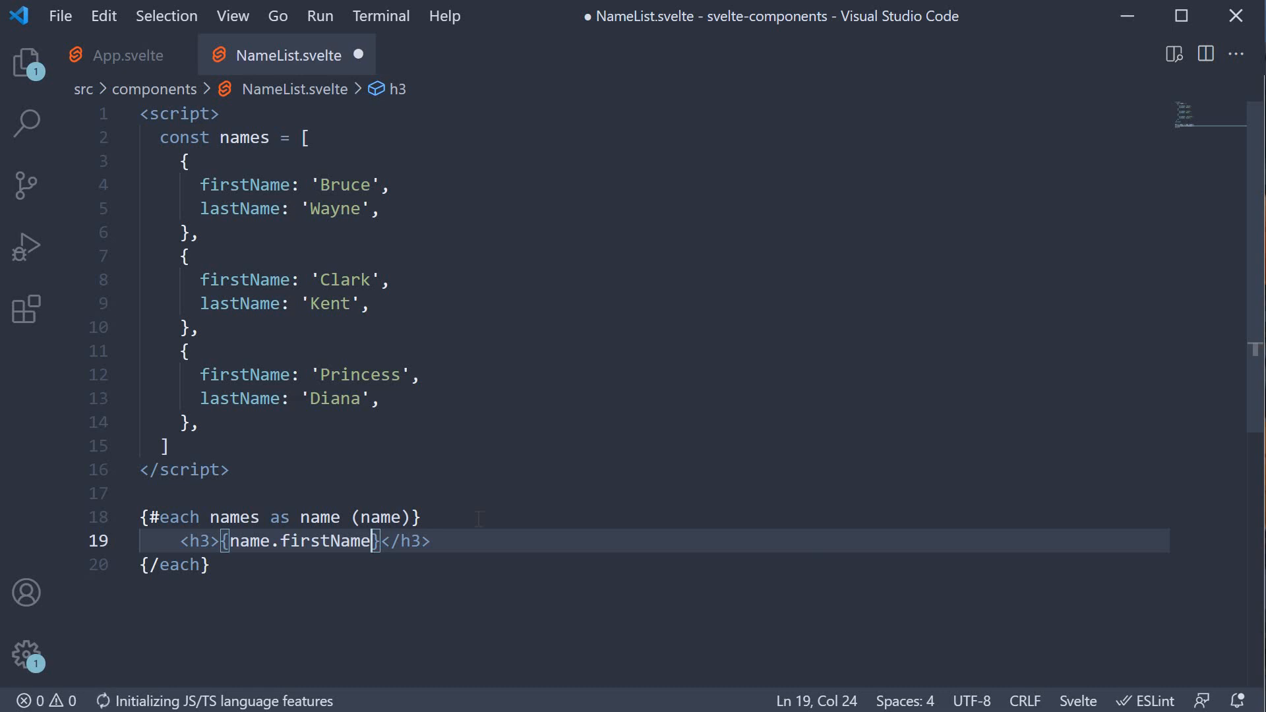
text({name.las)
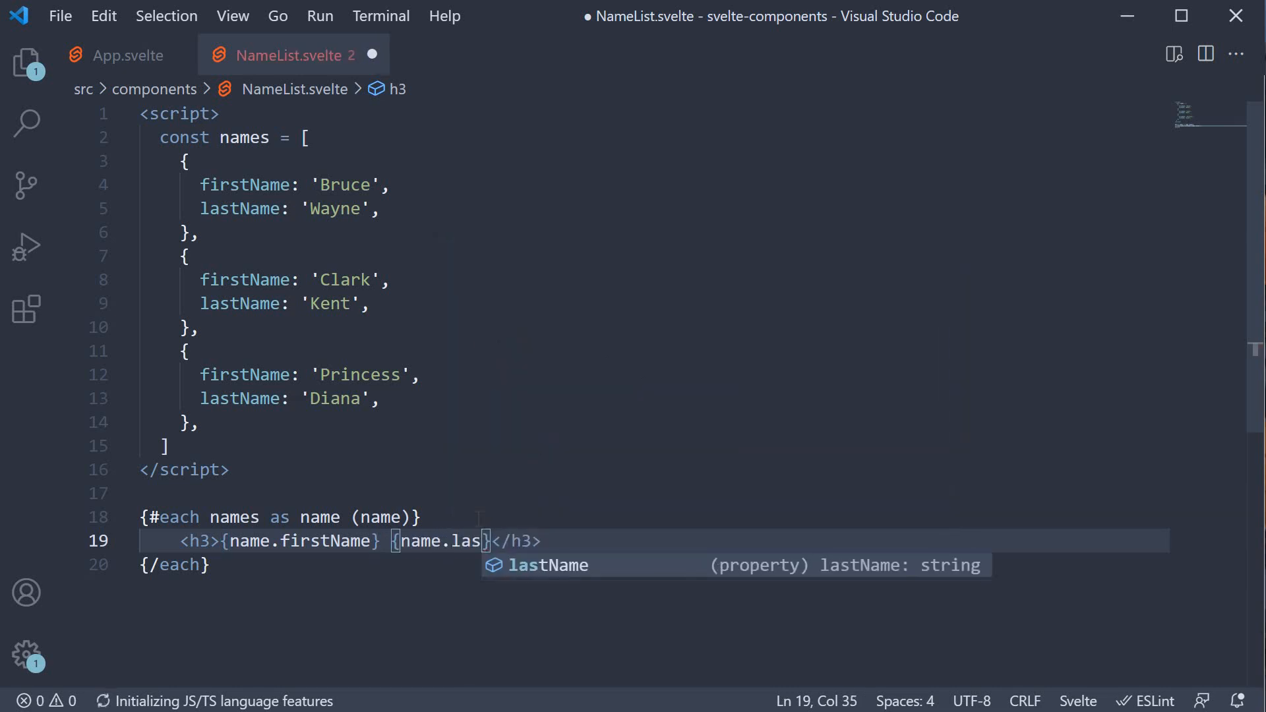
key(Tab)
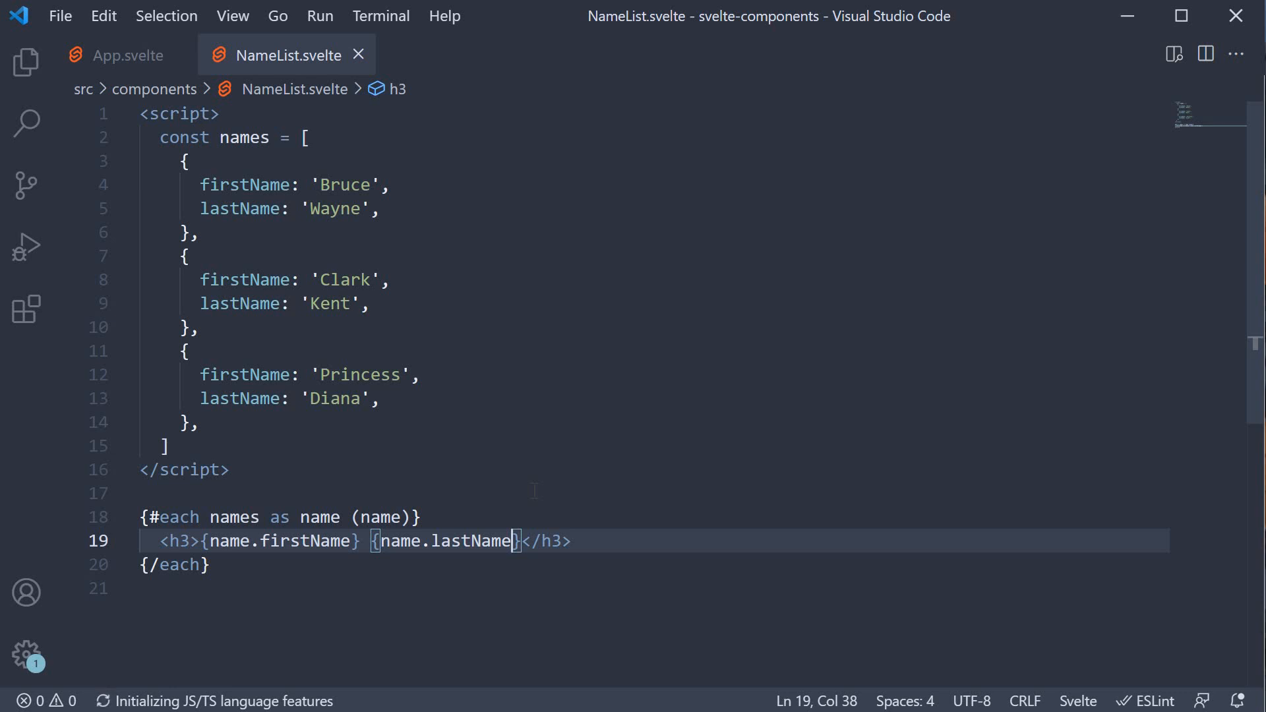
Add <NameList /> inside main in App.svelte and save it
click(125, 55)
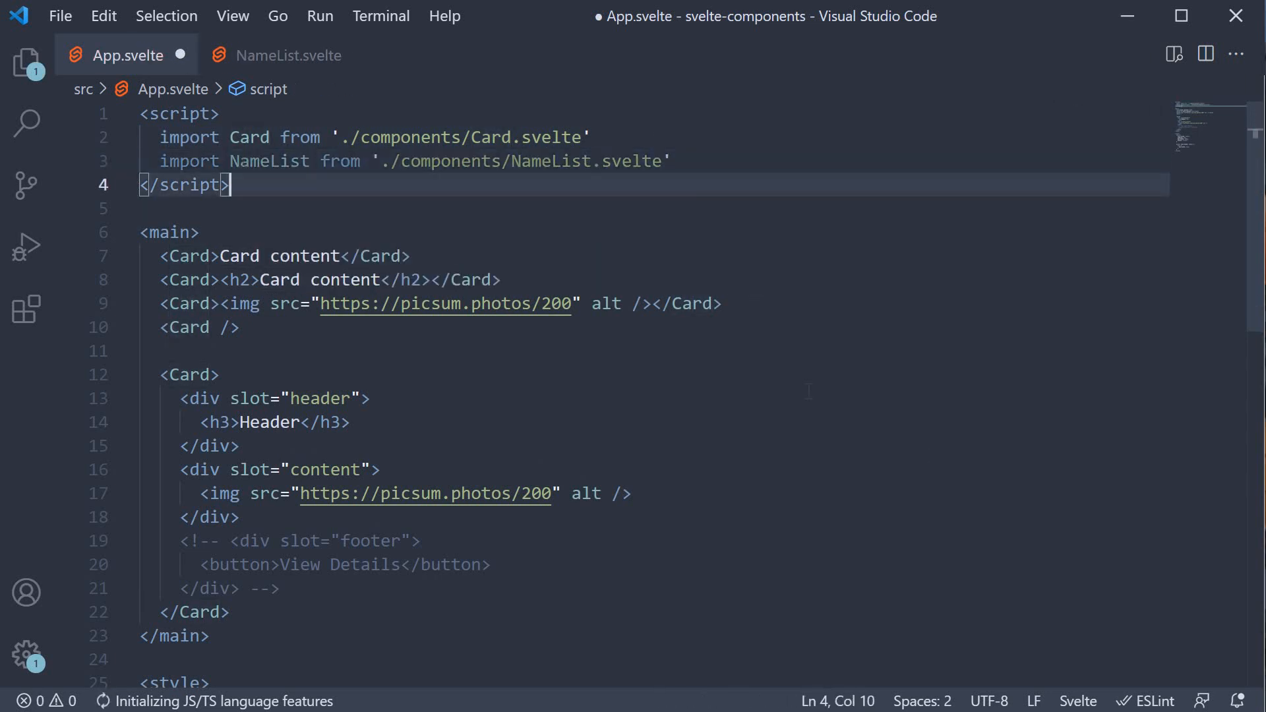
click(169, 232)
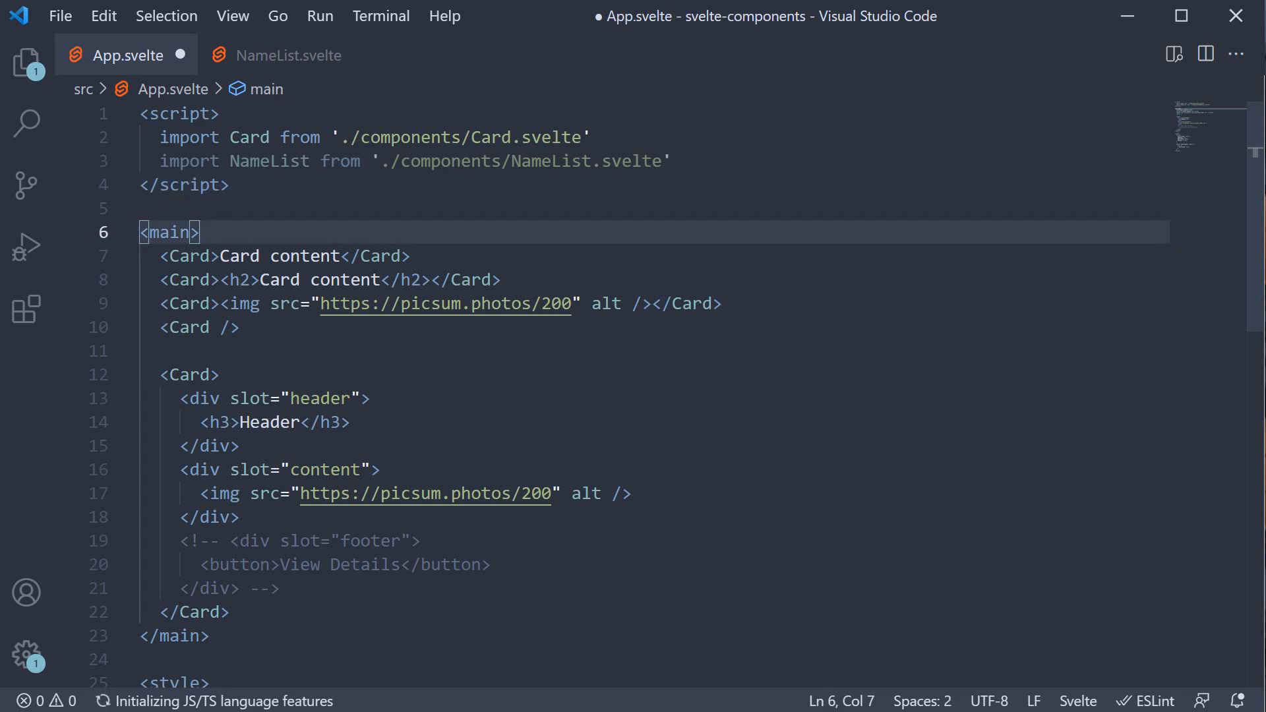
text(<NameList />)
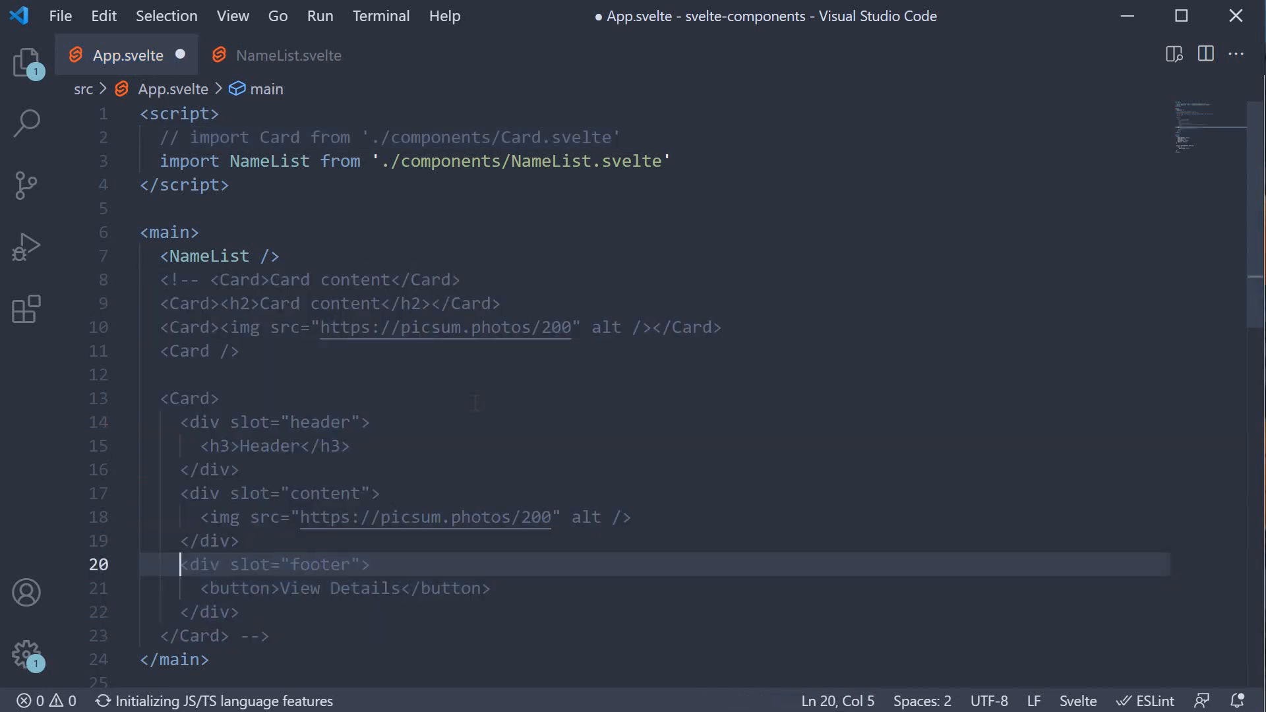
key(Ctrl+s)
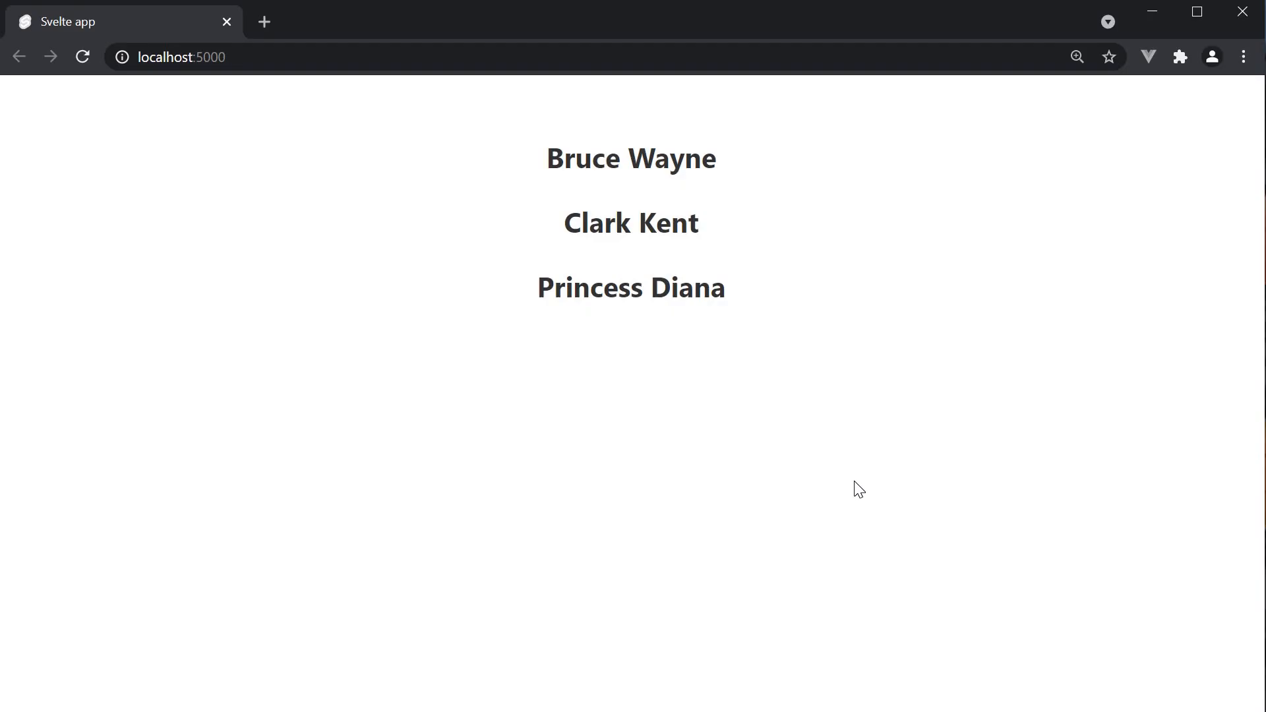
mouse_move(713, 315)
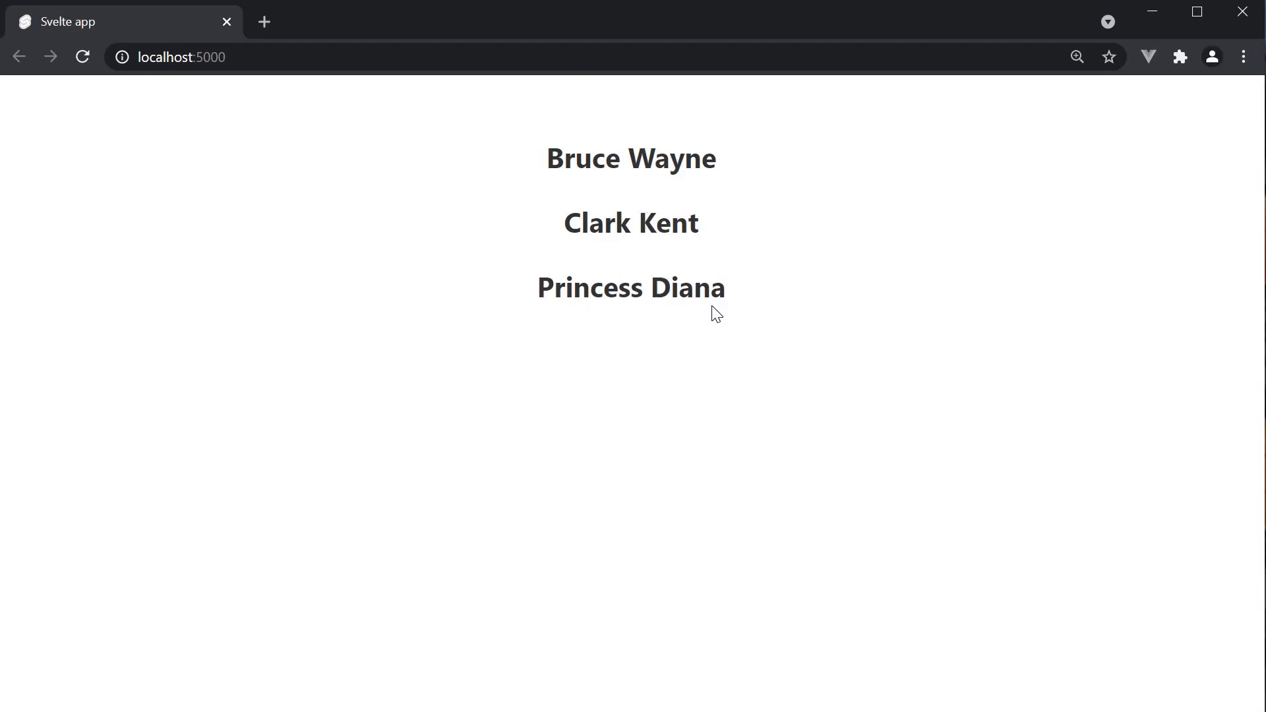
mouse_move(813, 410)
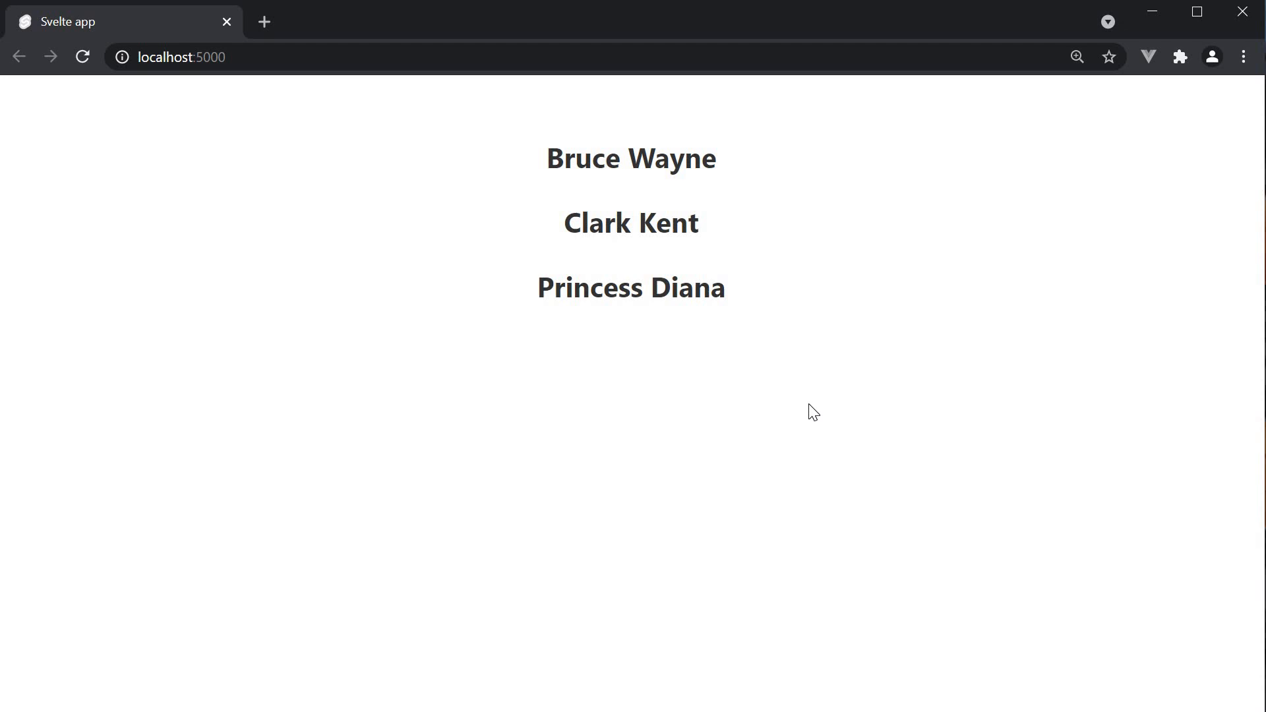
mouse_move(690, 326)
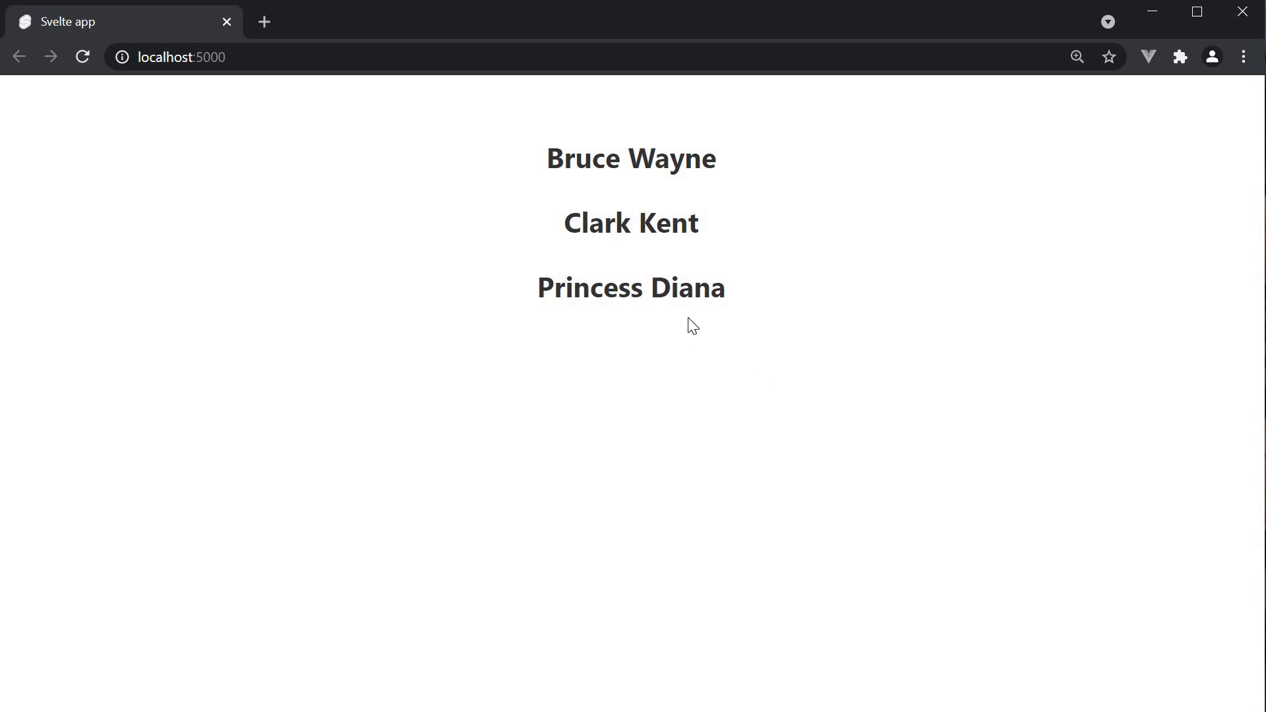
mouse_move(688, 329)
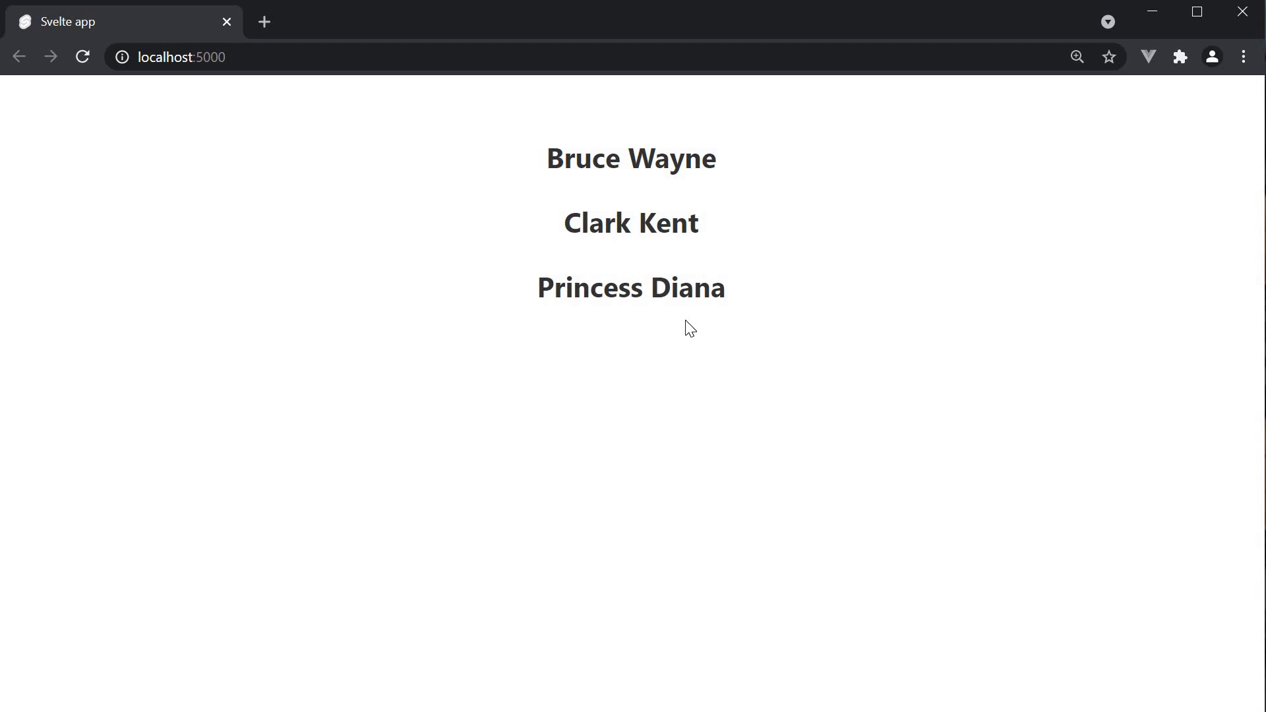
mouse_move(841, 353)
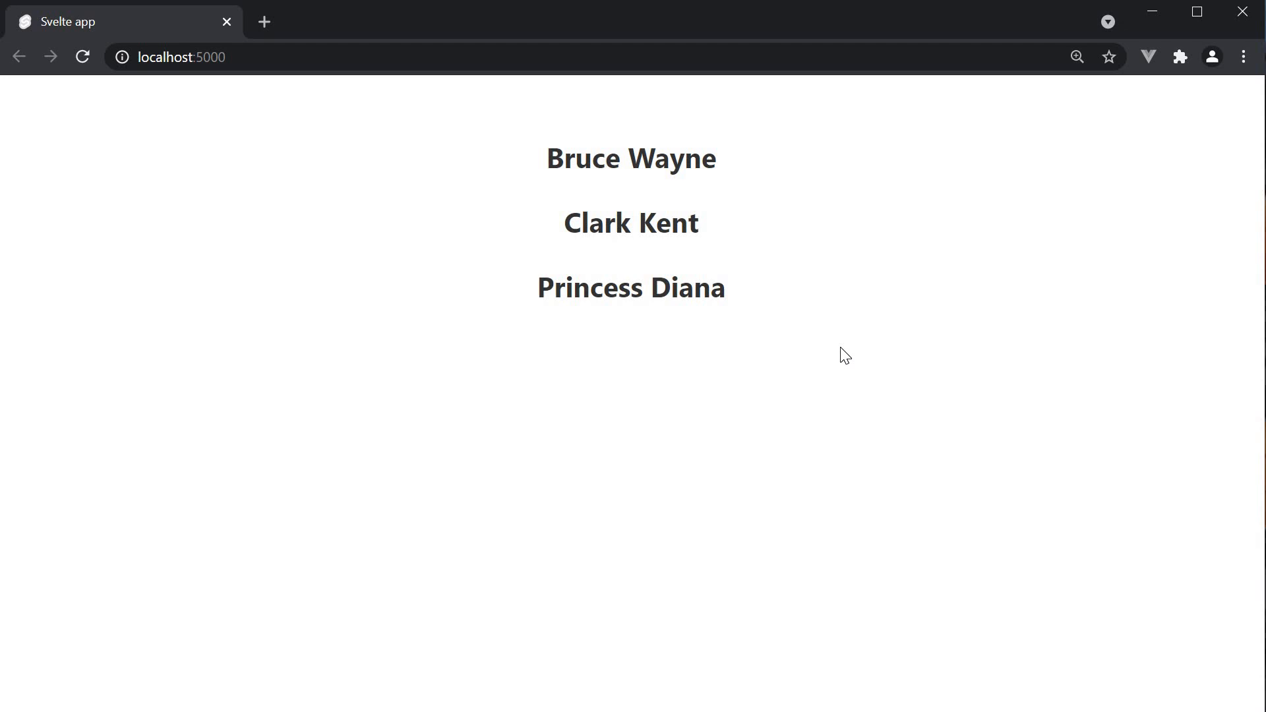
mouse_move(831, 361)
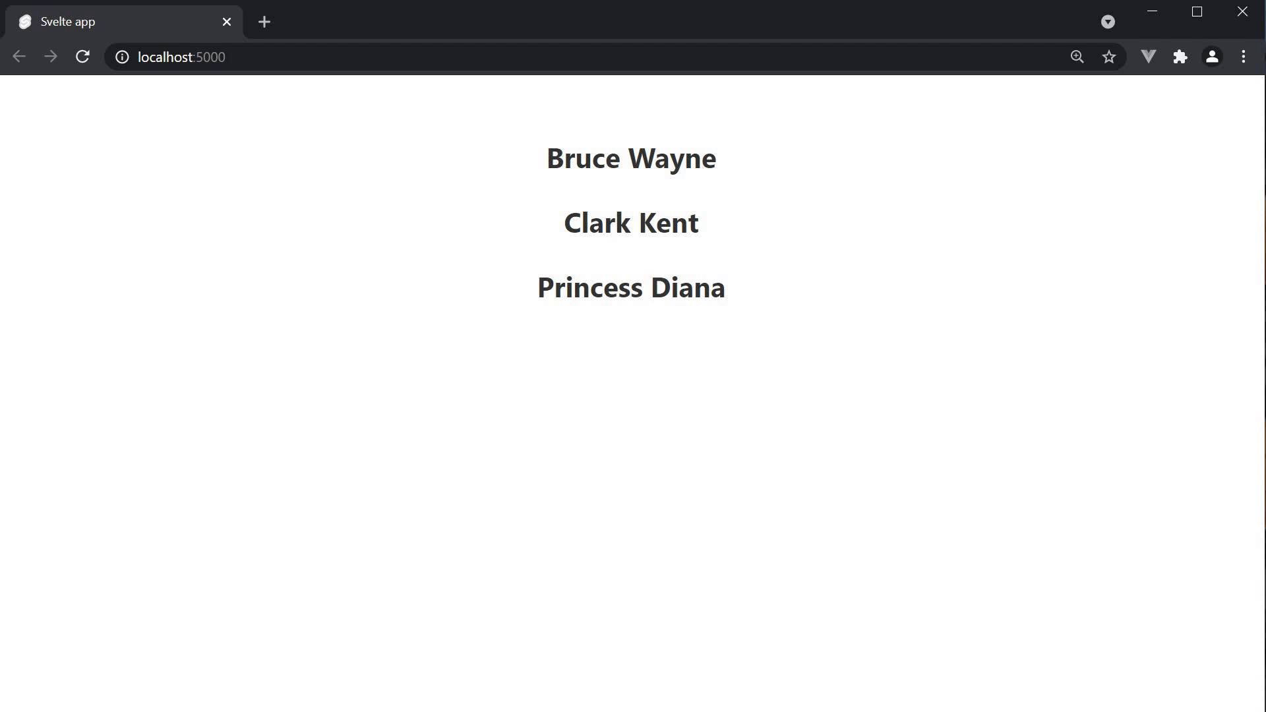
mouse_move(748, 324)
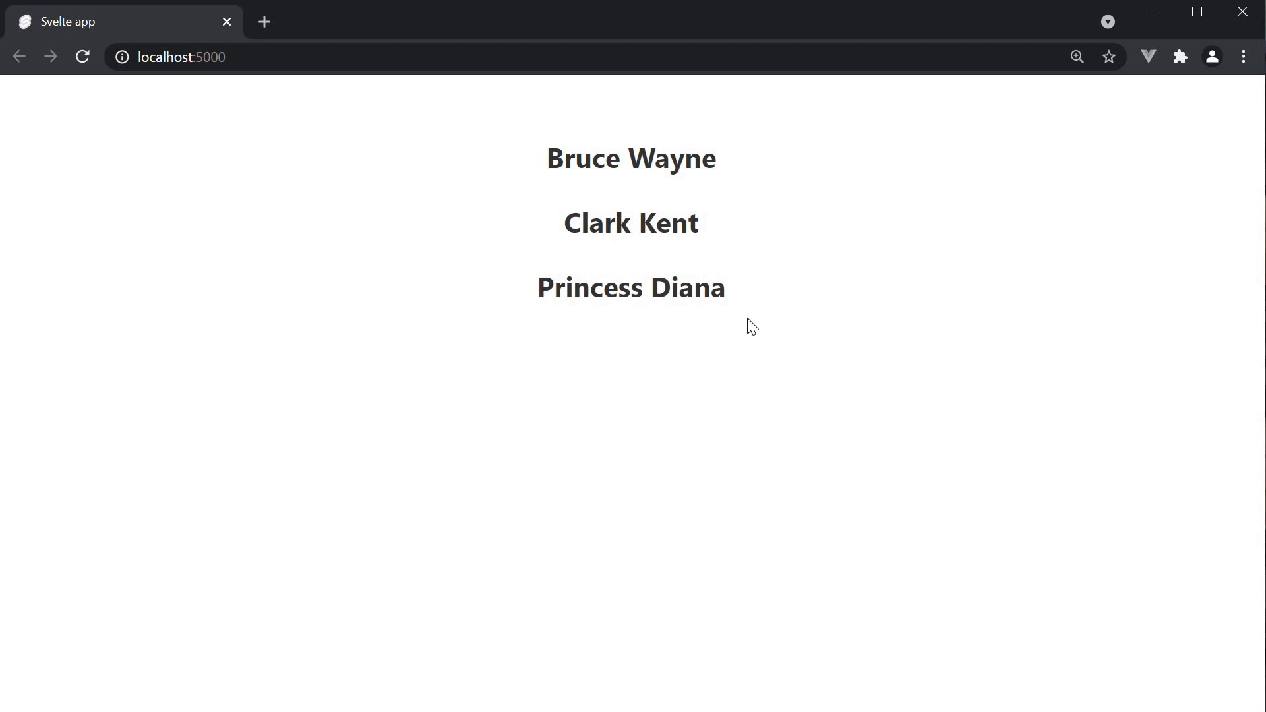
mouse_move(790, 391)
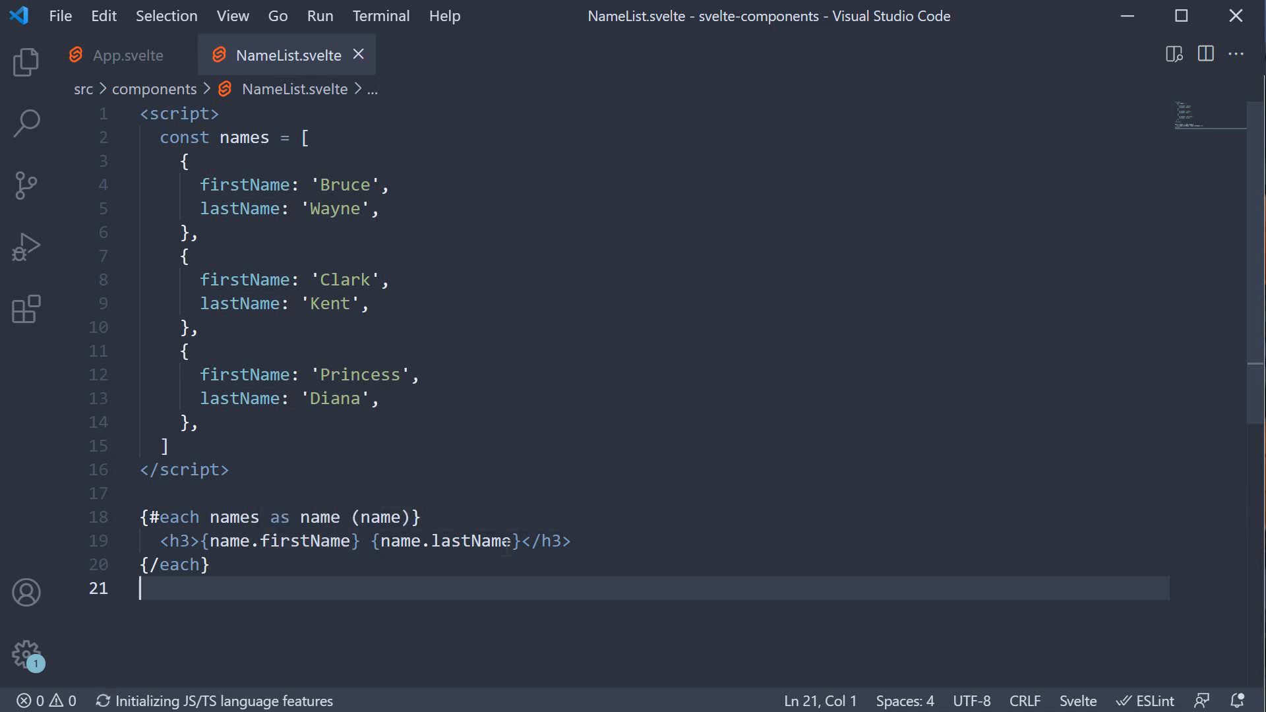
mouse_move(495, 543)
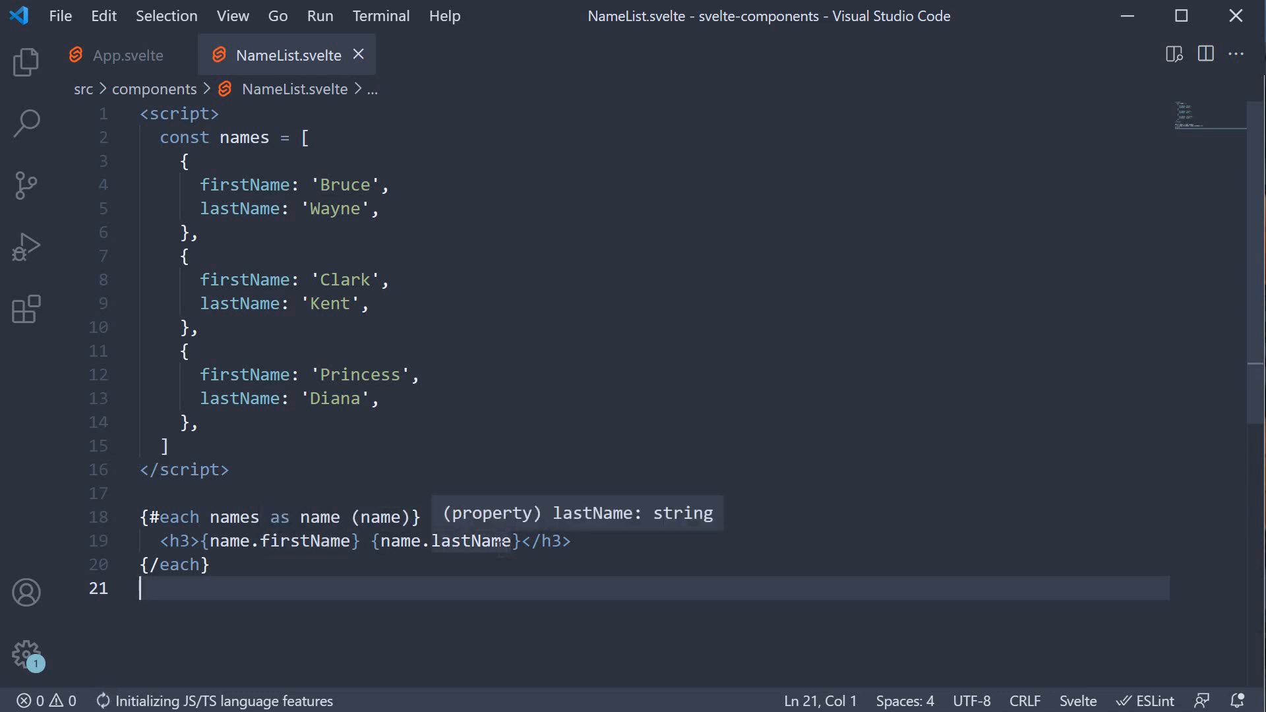
mouse_move(477, 561)
text(<slot>)
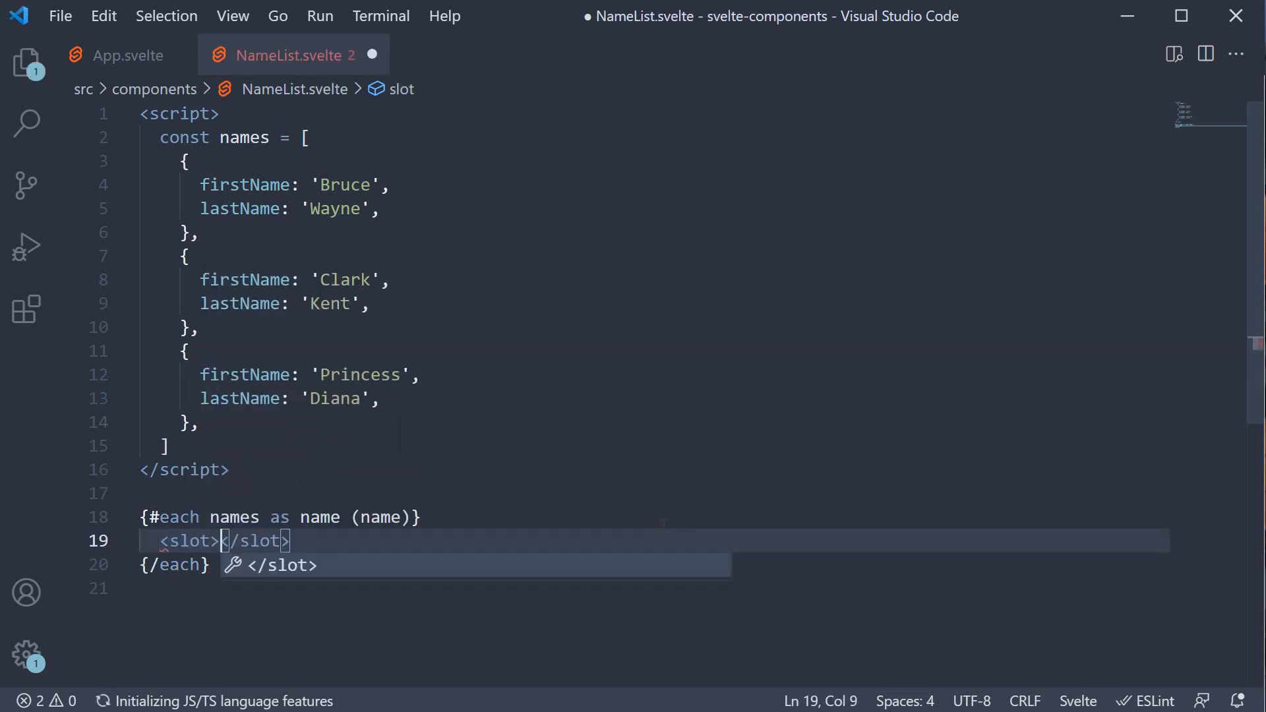
Give the slot in NameList.svelte its name attribute, then go to App.svelte
text(name="hero" />)
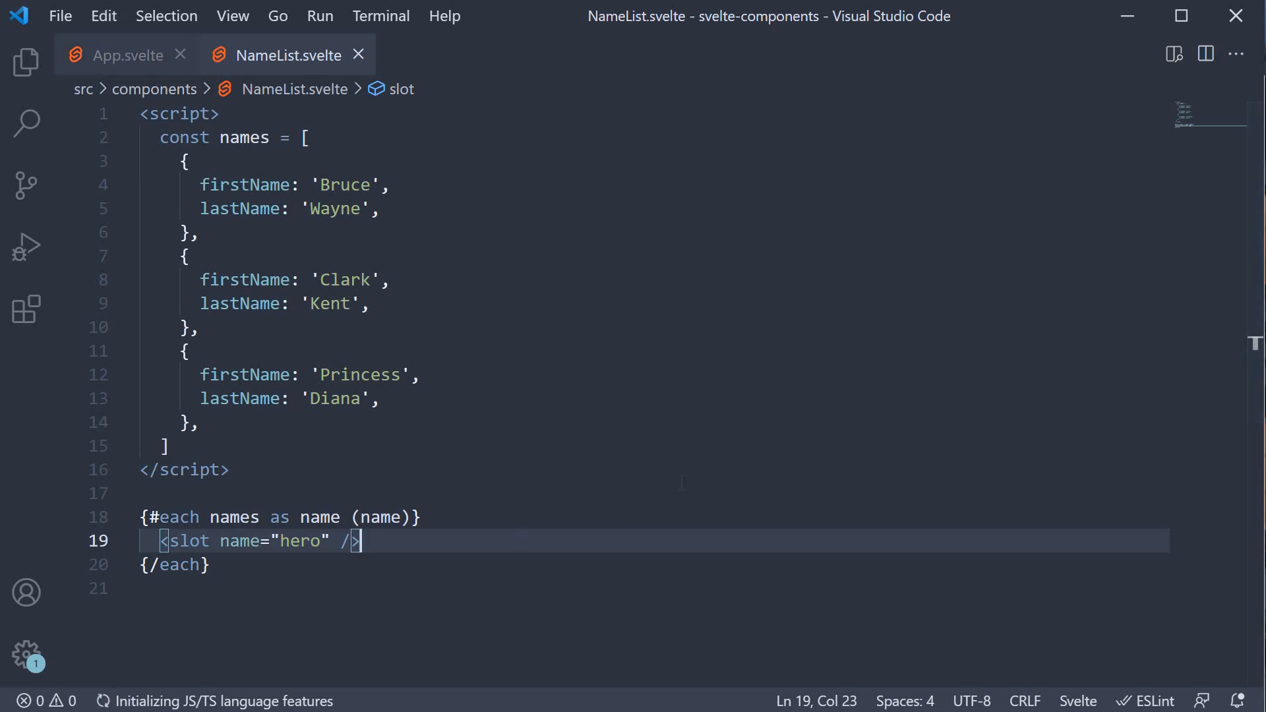
click(129, 54)
text(<NameList></NameList>)
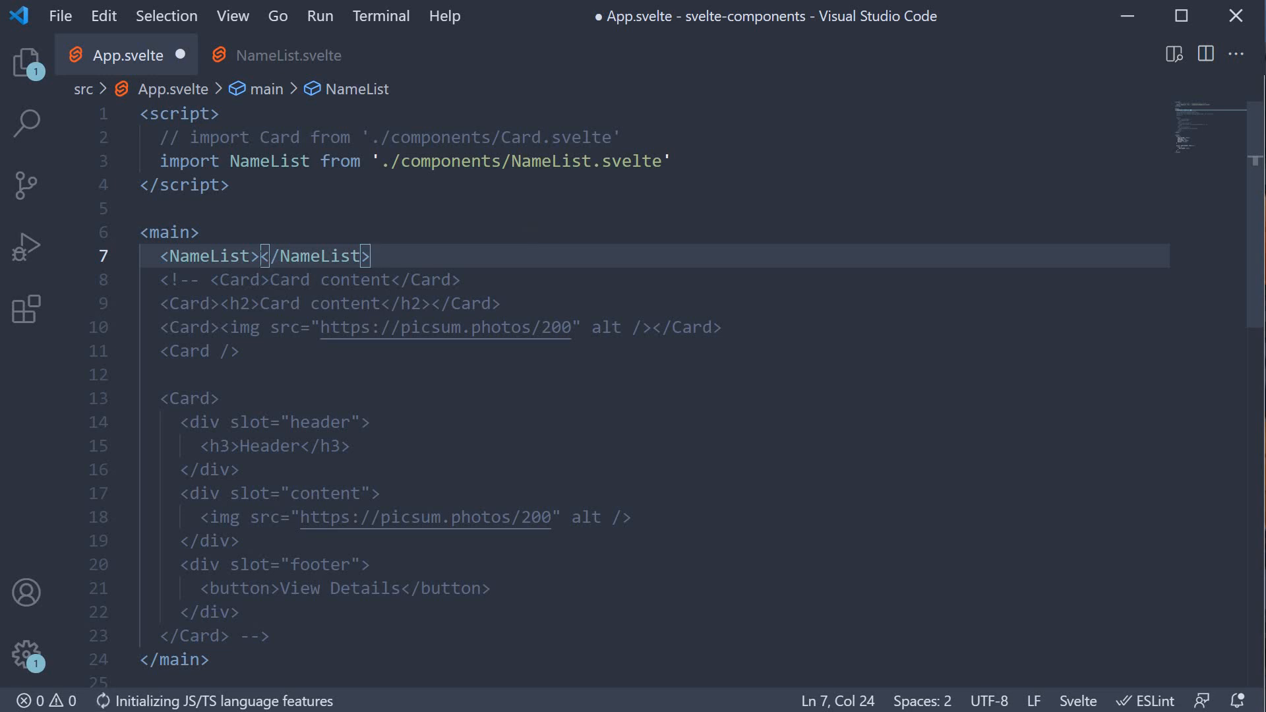
Split App.svelte's NameList tags onto separate lines and return to NameList.svelte
key(Enter)
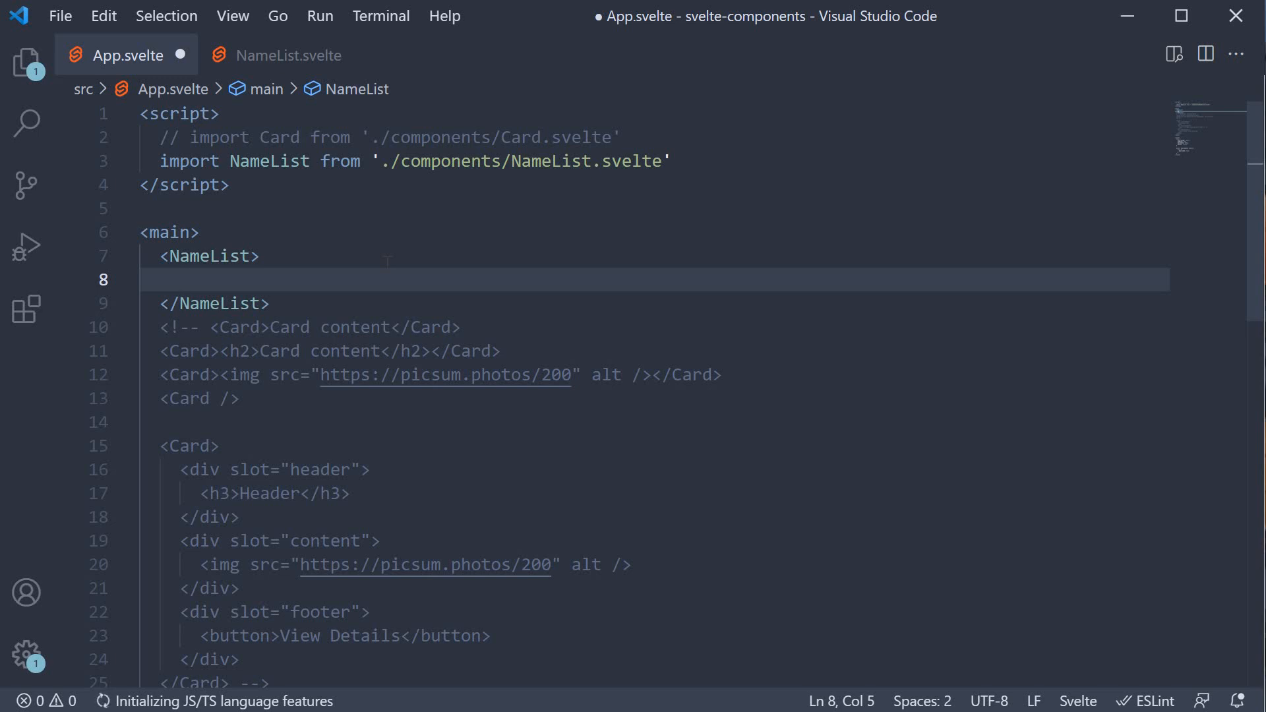
click(285, 55)
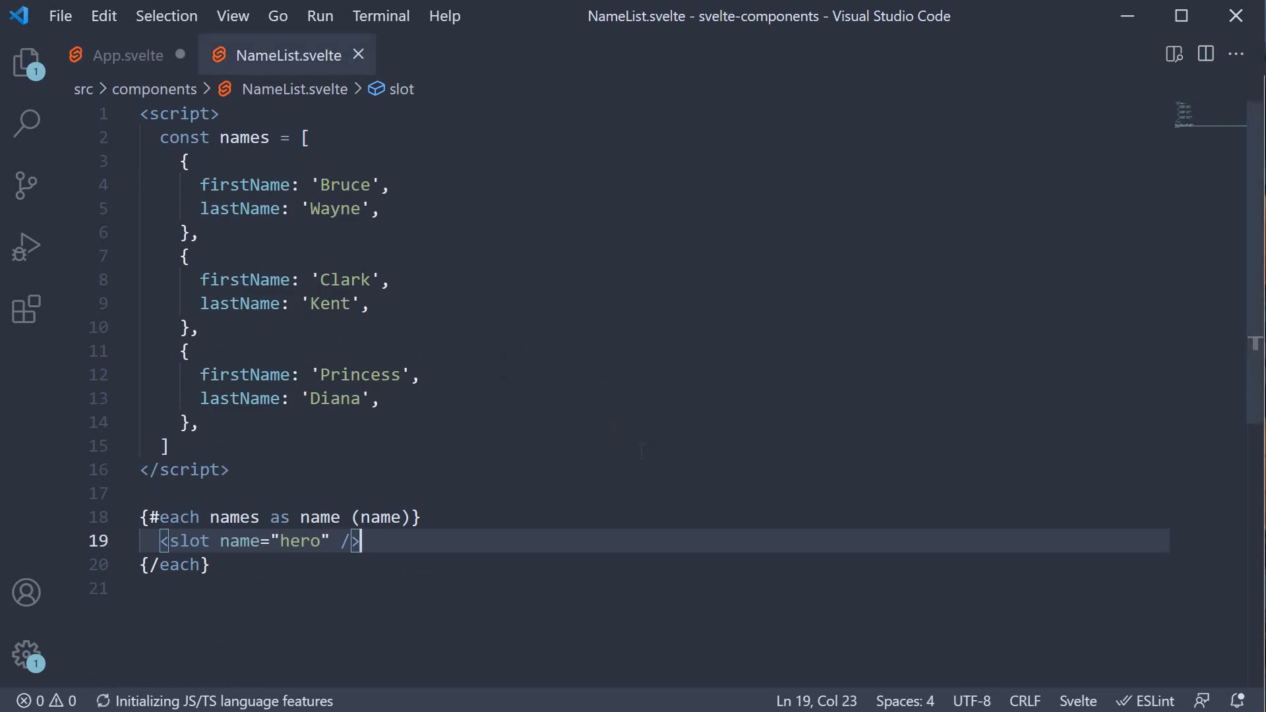
scroll(down, 3)
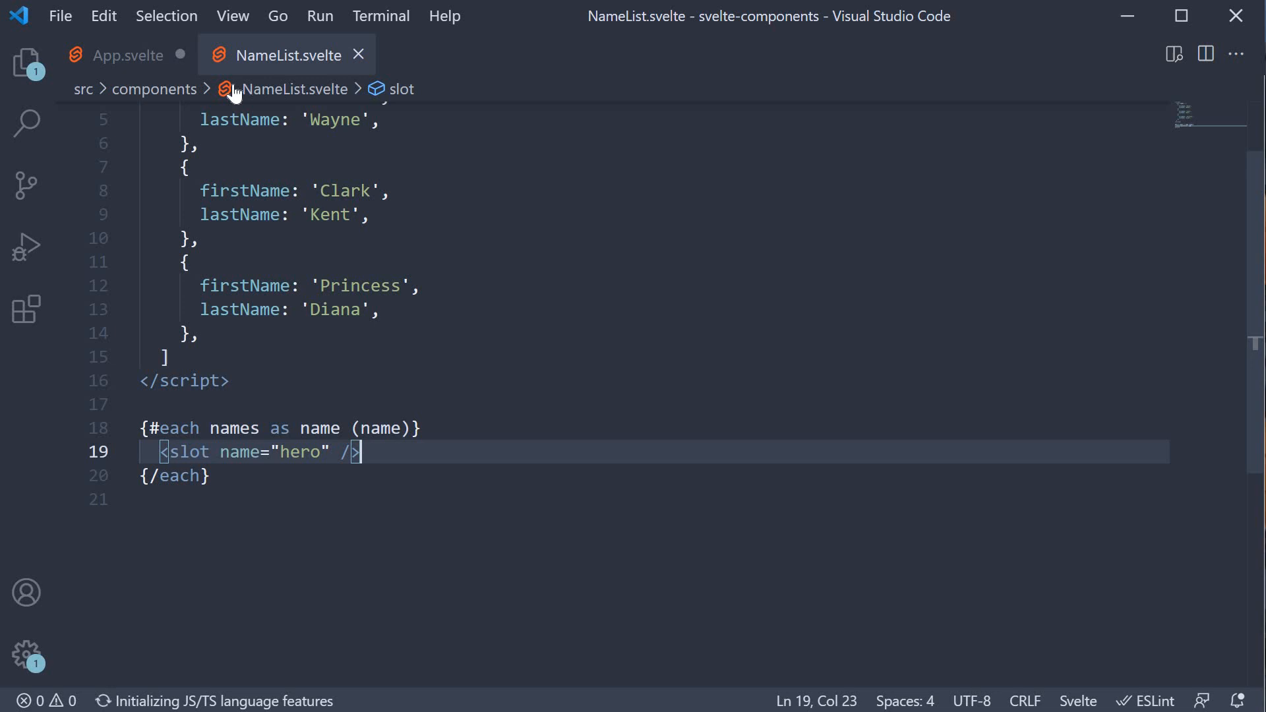
click(126, 55)
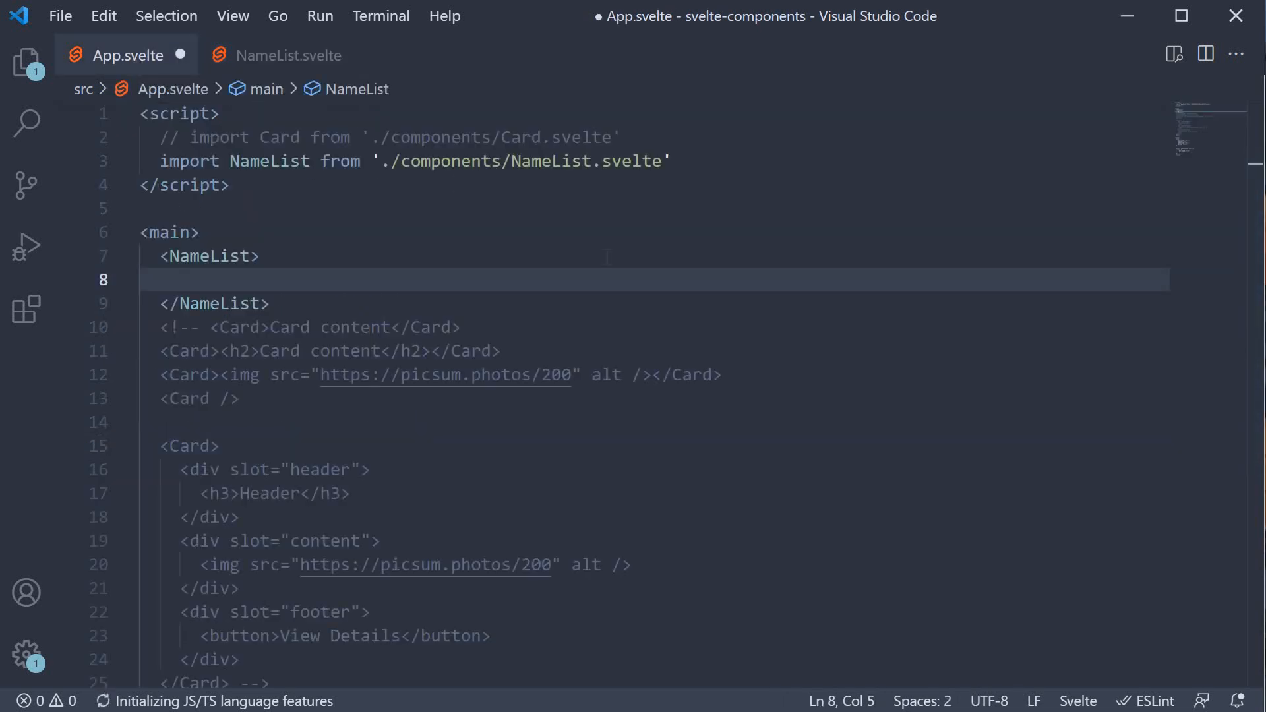
click(285, 55)
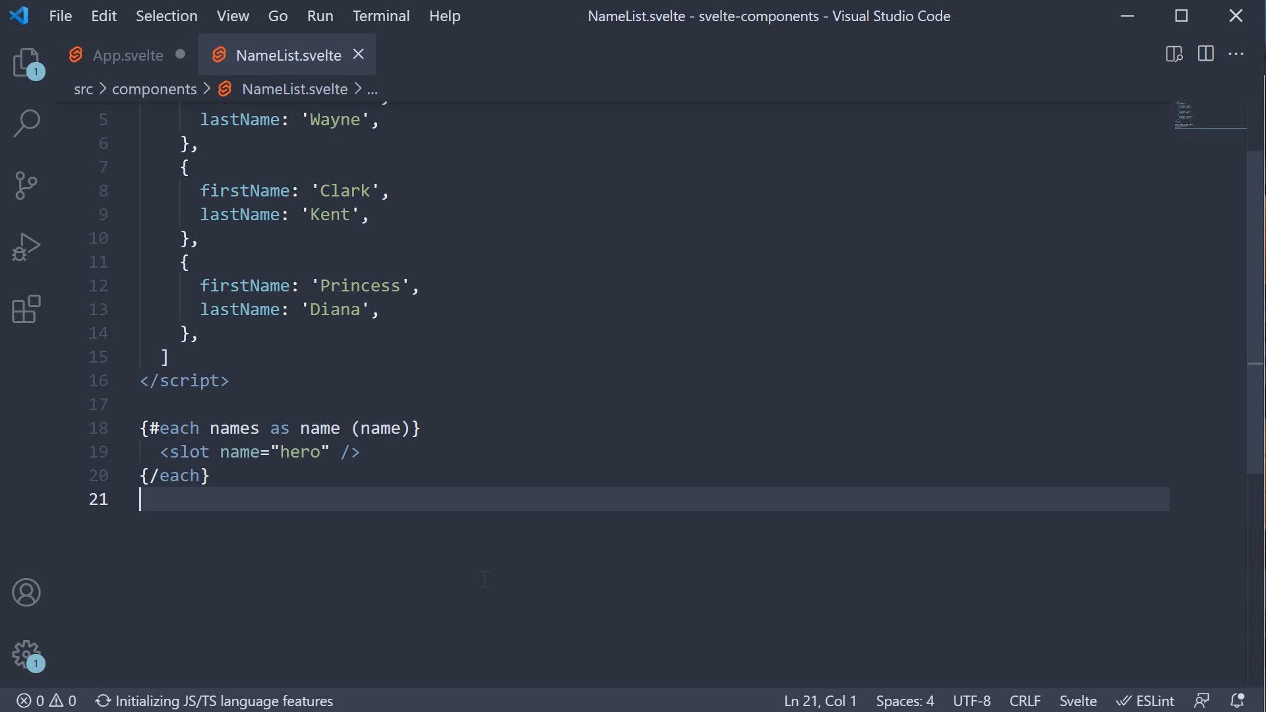
mouse_move(482, 585)
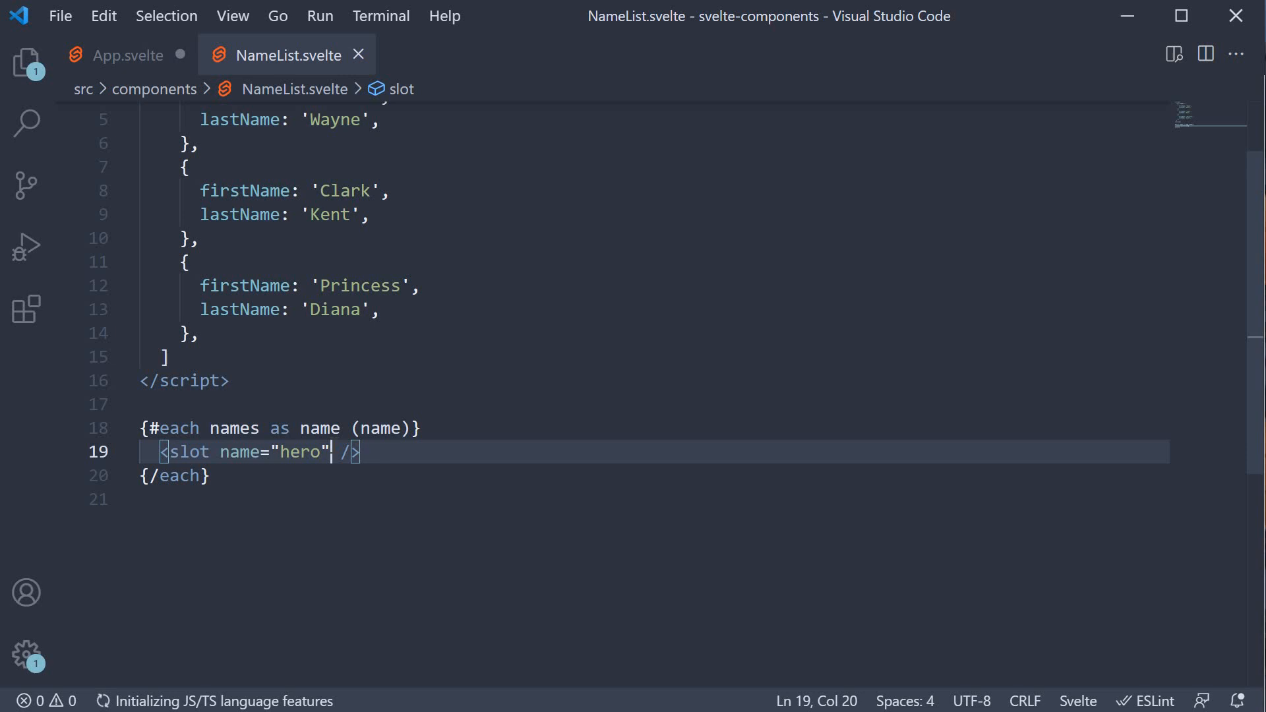
mouse_move(484, 527)
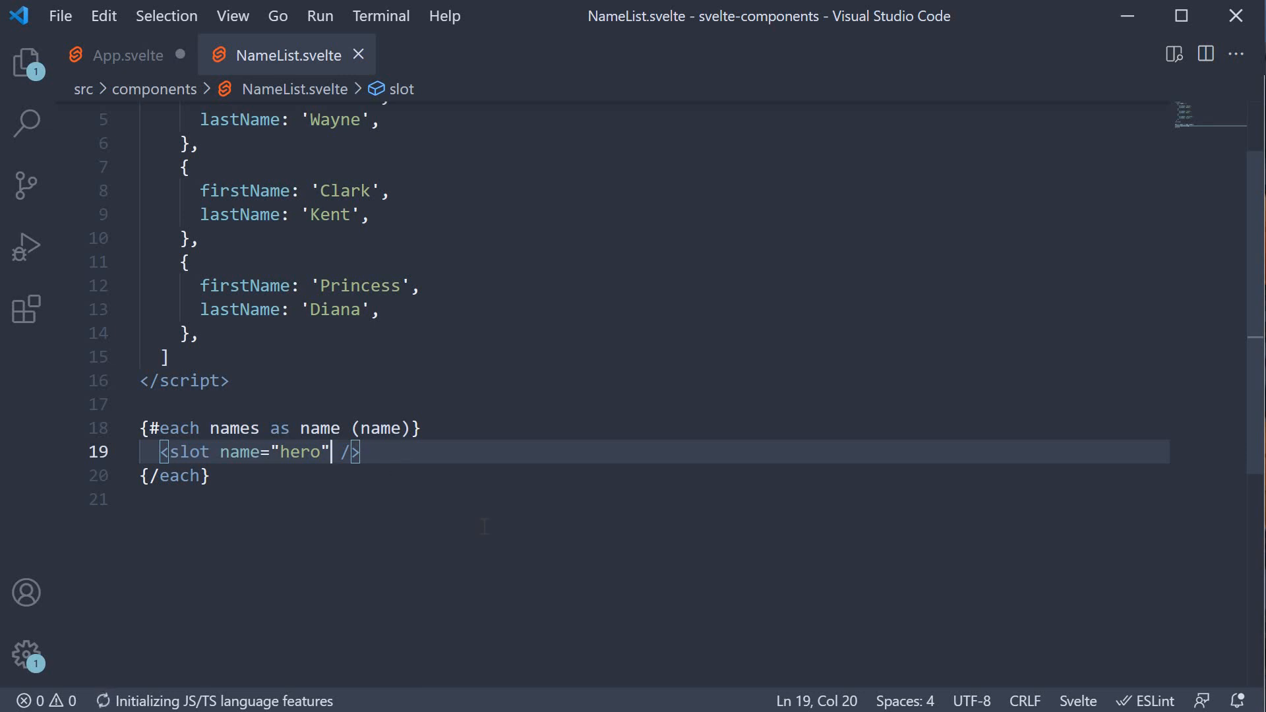
Add firstName={name.firstName} and lastName={name.lastName} props to the hero slot
text(firstName)
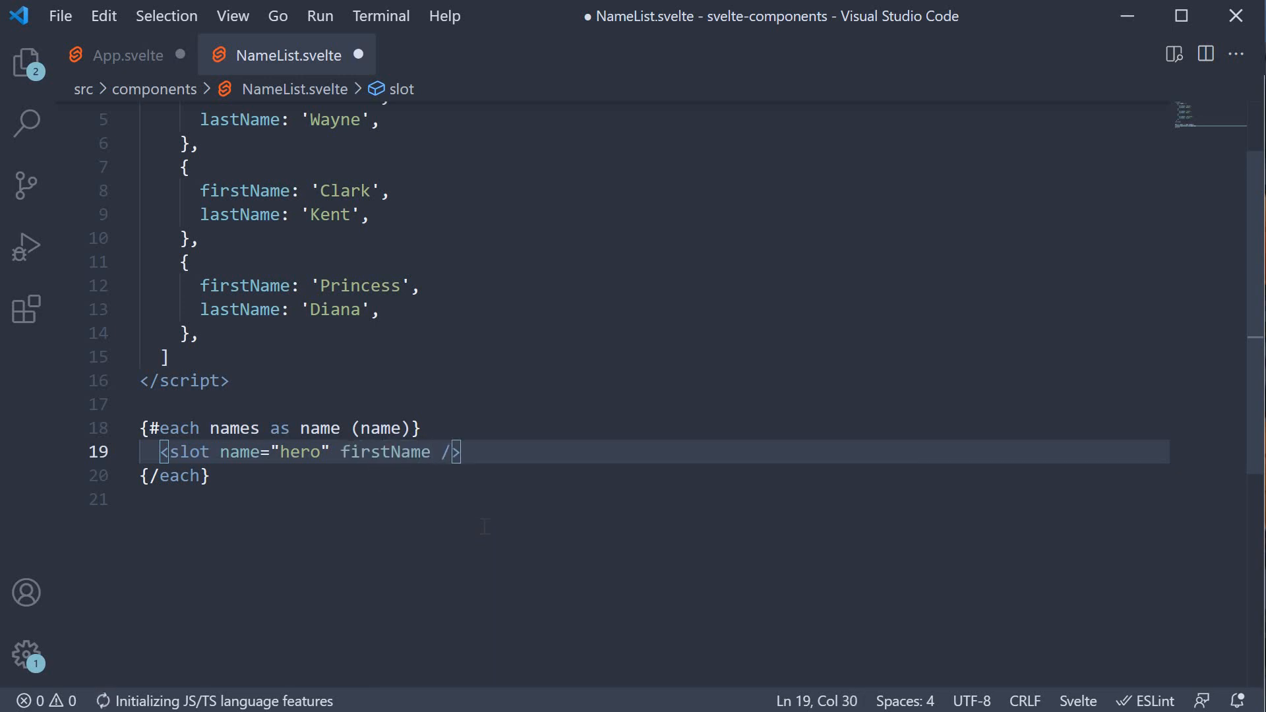
text(={})
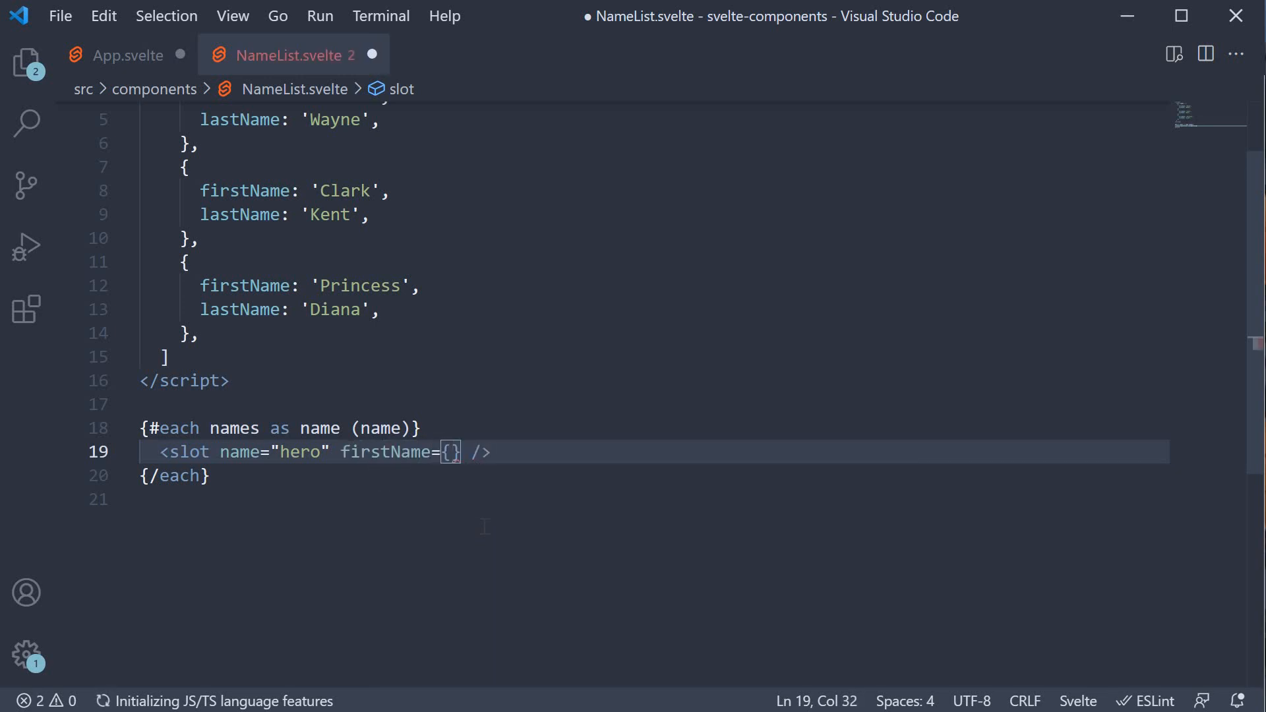
text(name.firs)
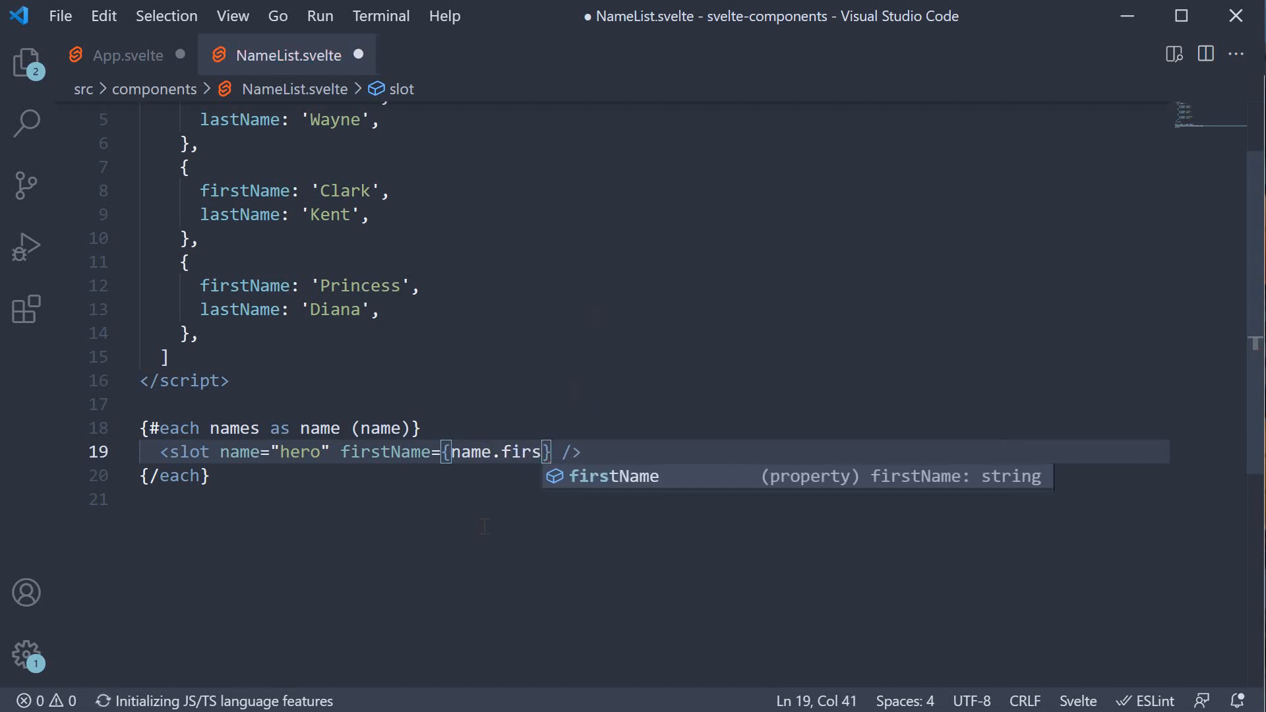
key(Tab)
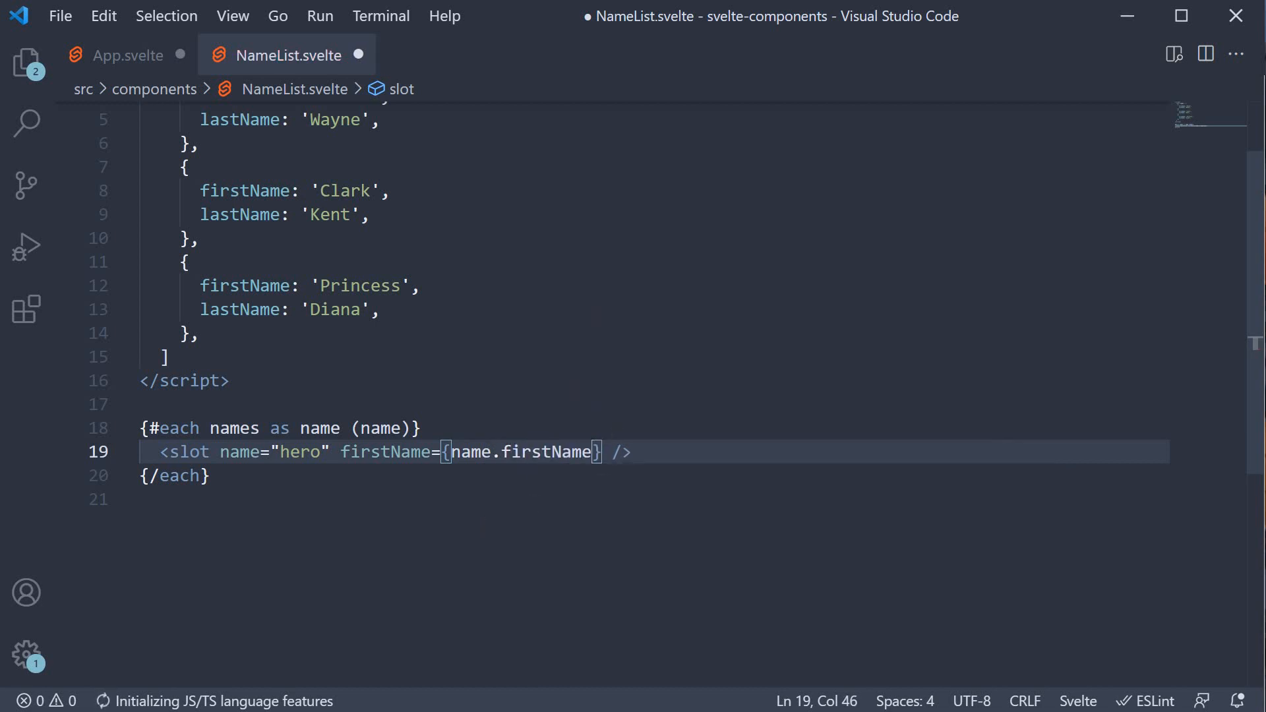
text(las)
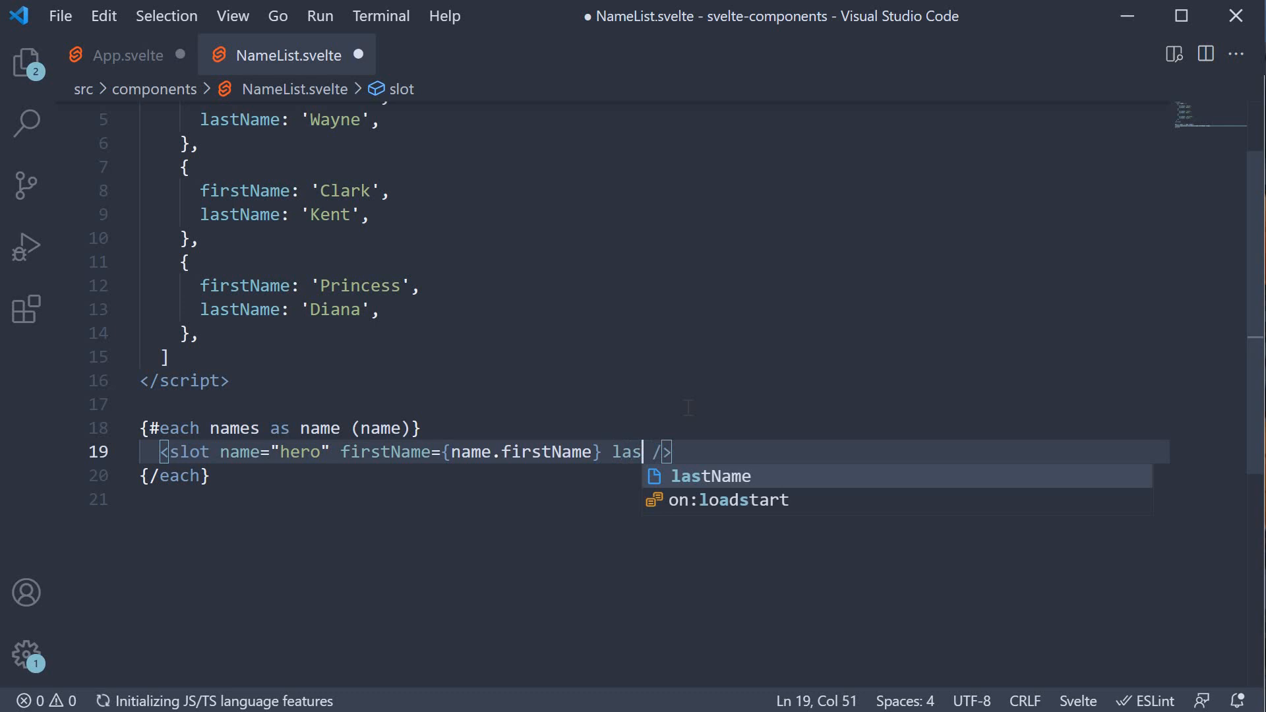
text(tName={nam)
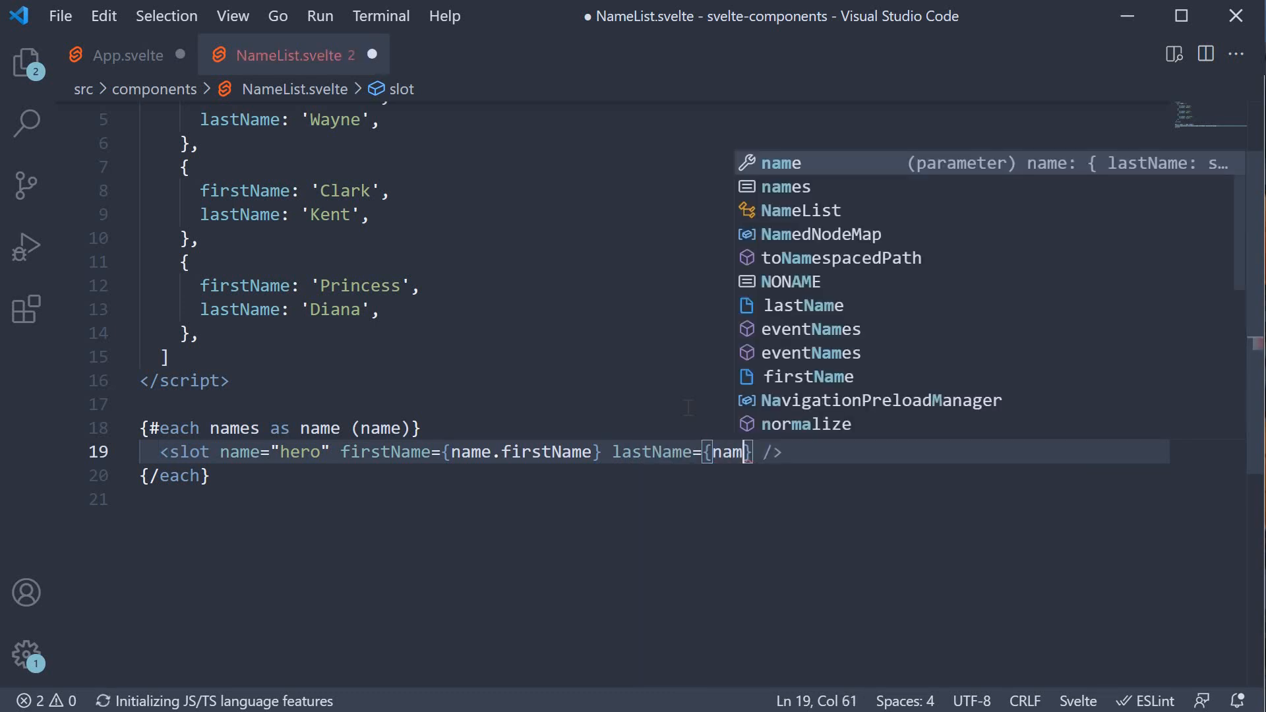
text(e.lastName)
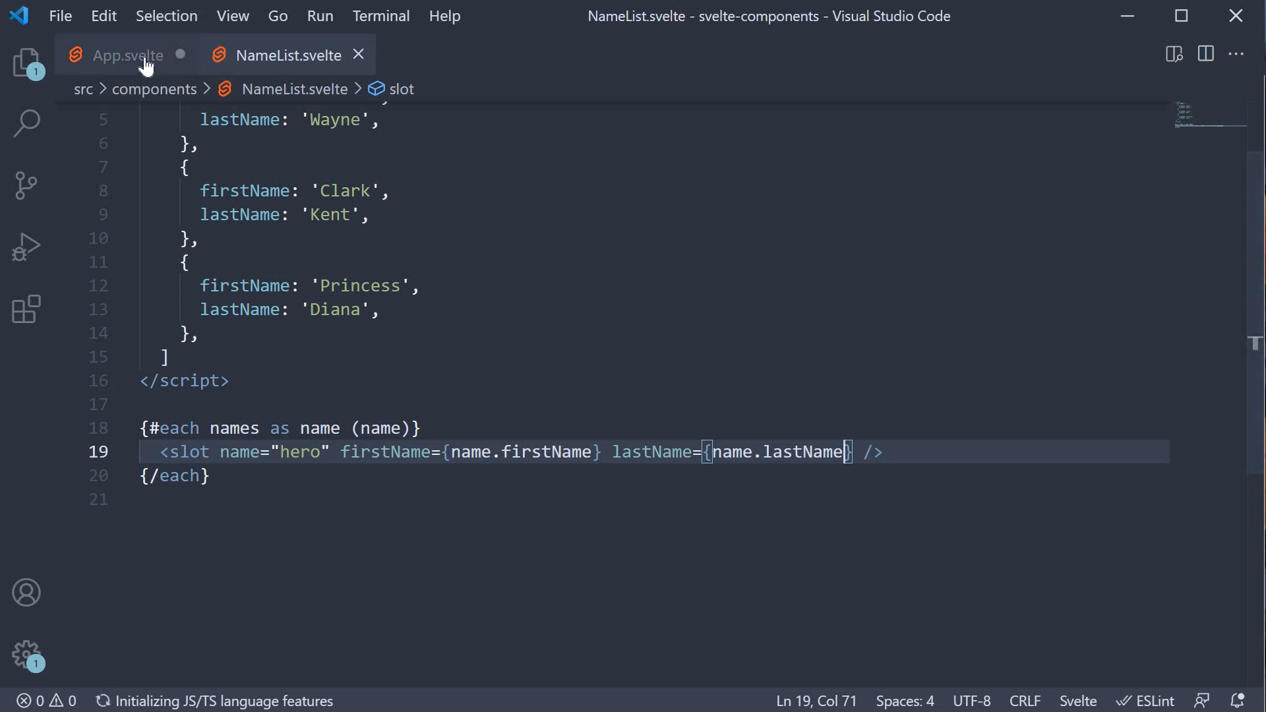
Expand an h3 element inside NameList in App.svelte
click(132, 54)
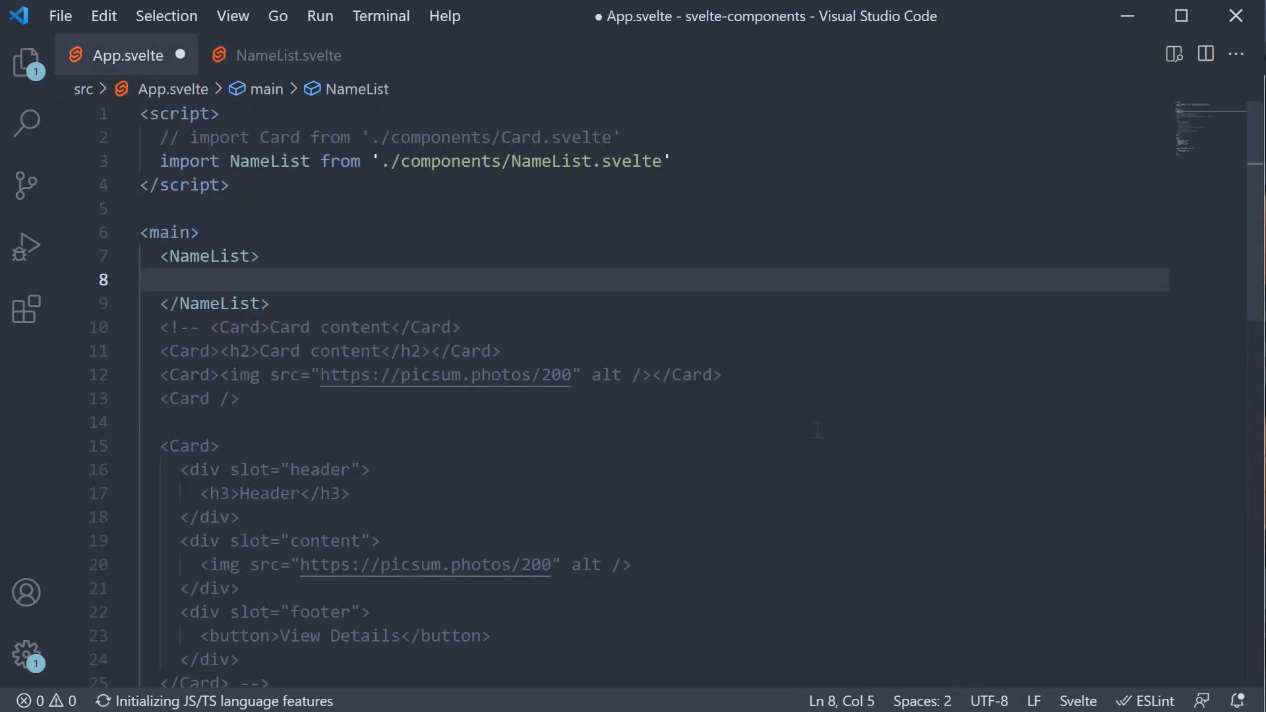
text(h)
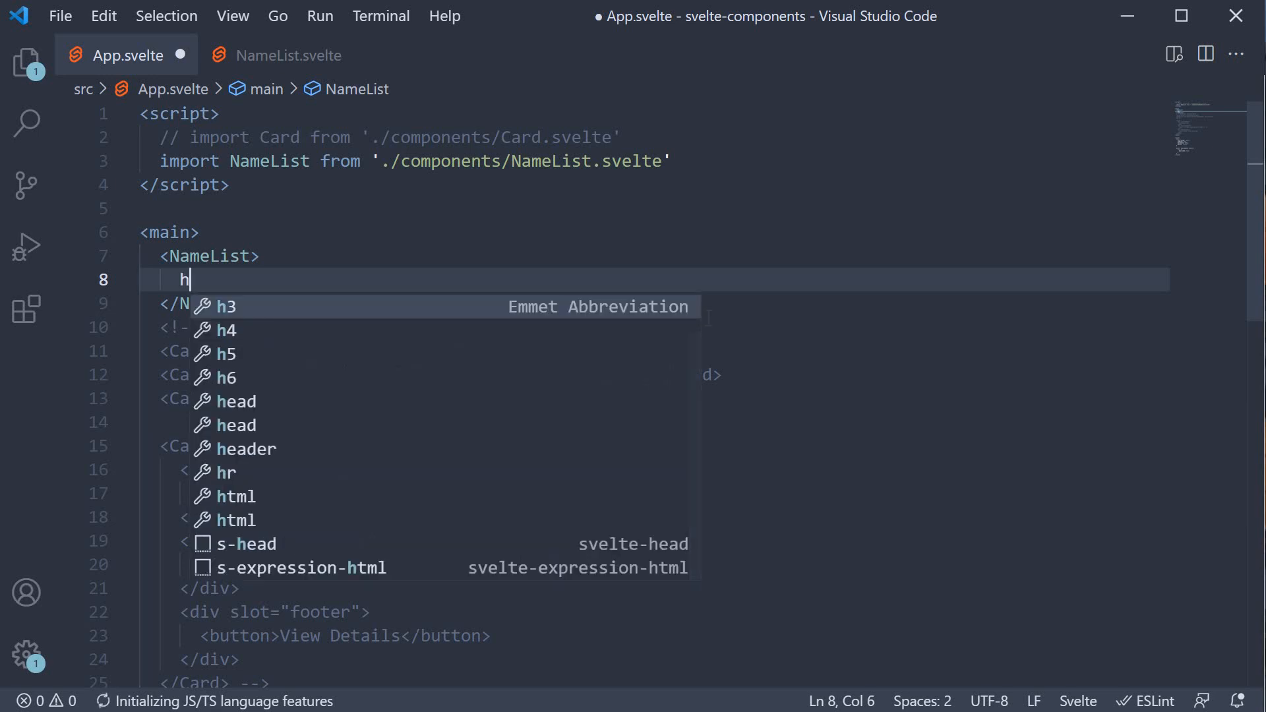
key(Tab)
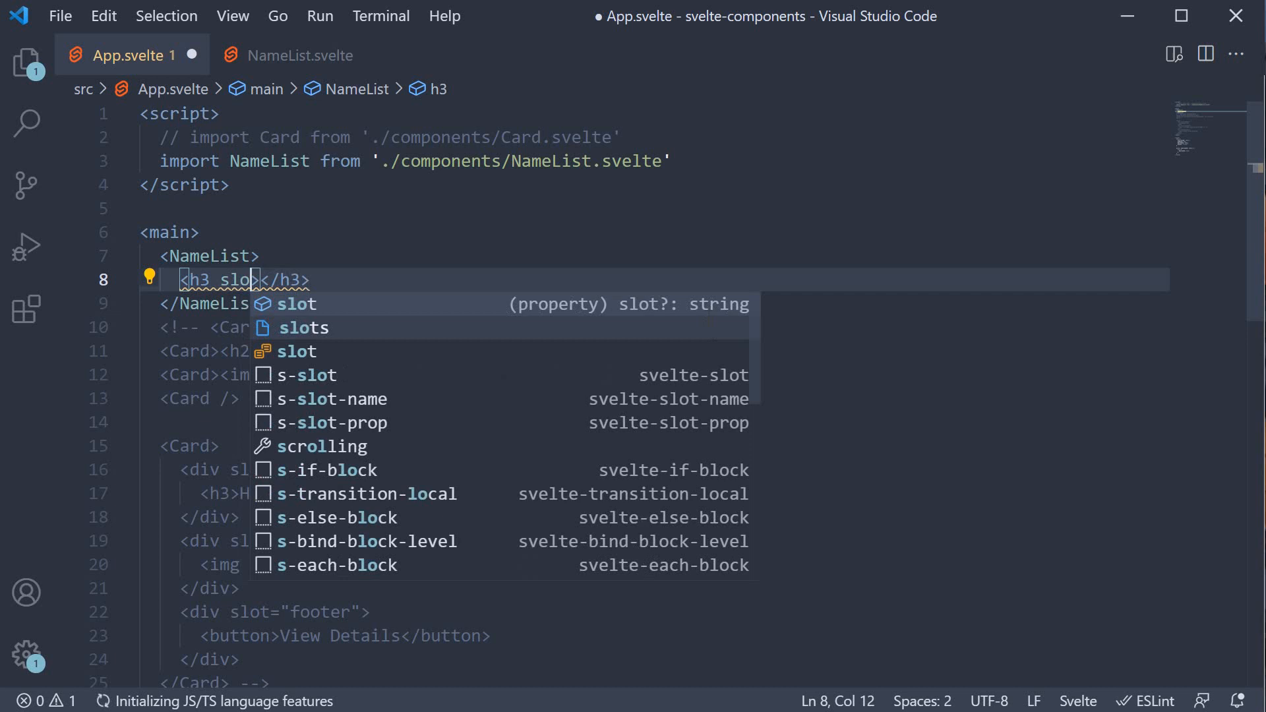
Give the h3 slot='hero' with let:firstName and let:lastName, opening a body line
text(=)
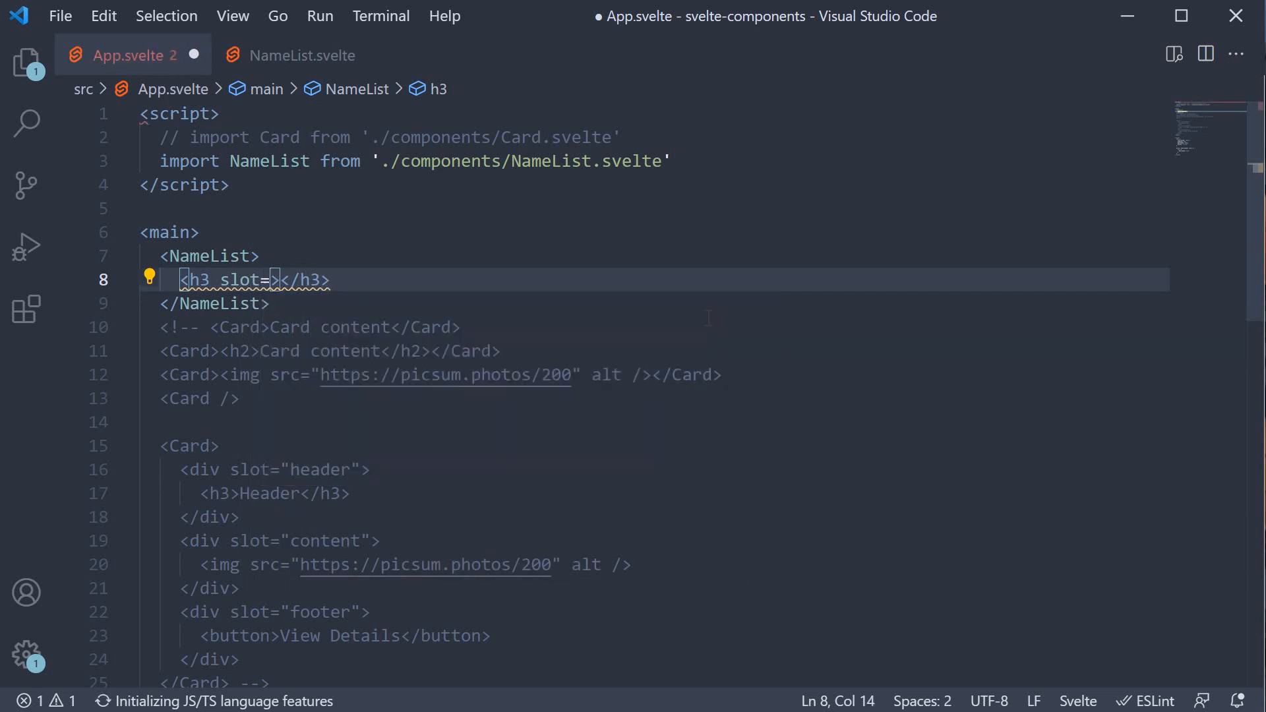
text('hero')
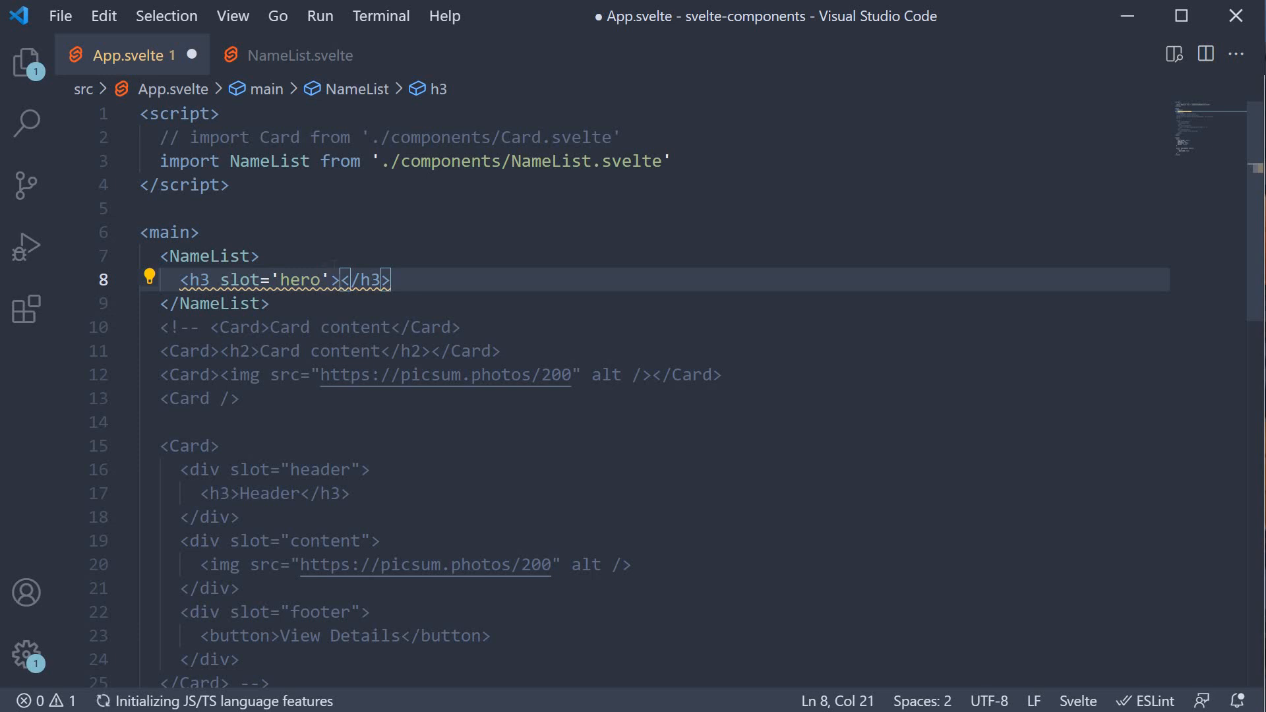
text(let)
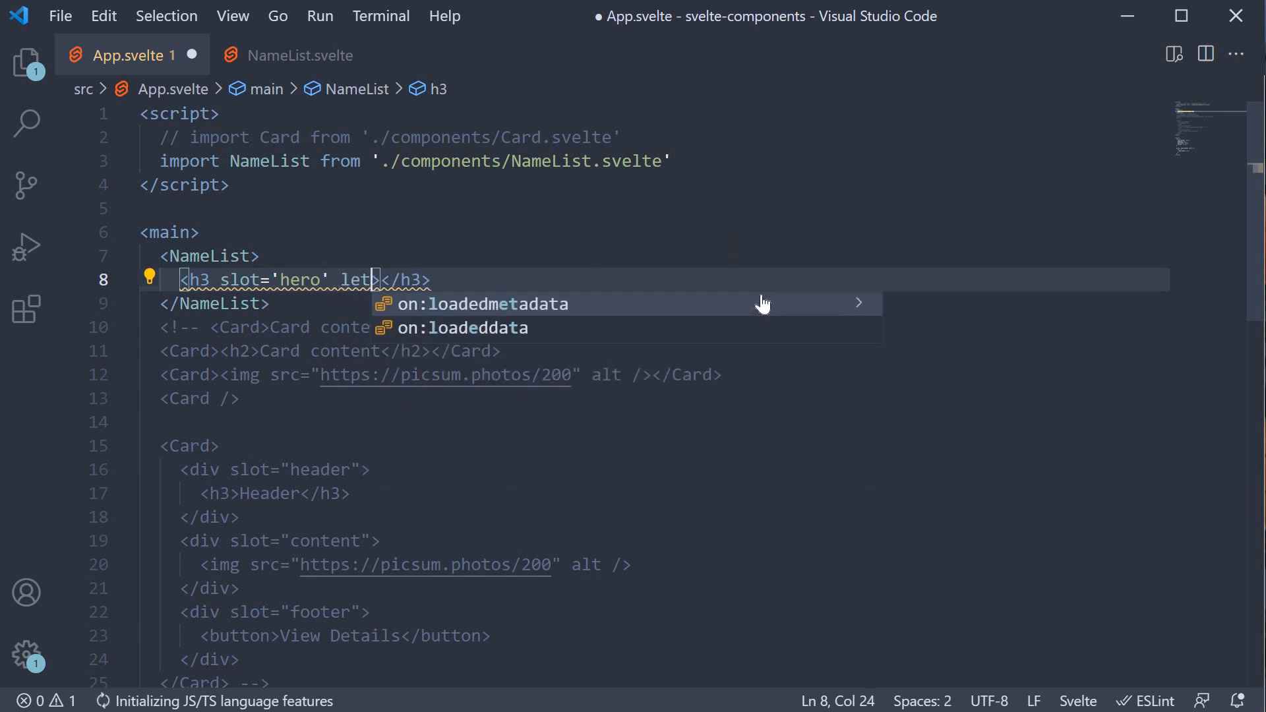
text(:first)
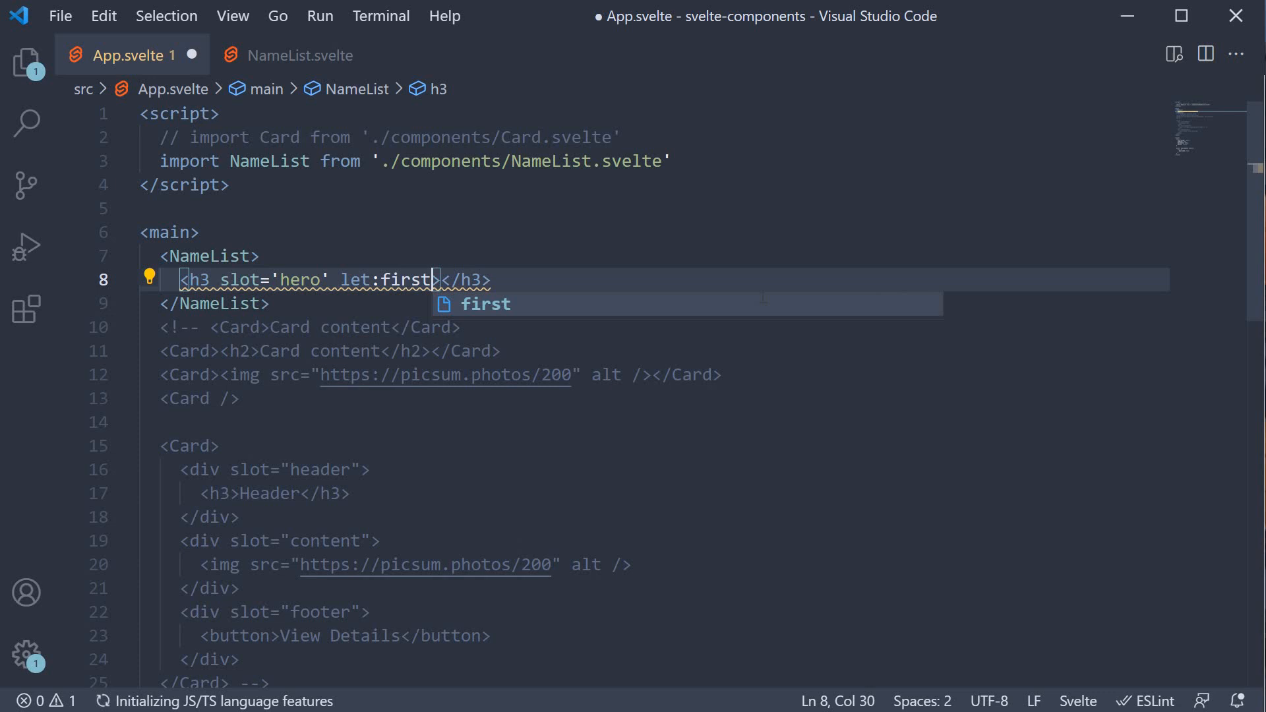
text(Name let:)
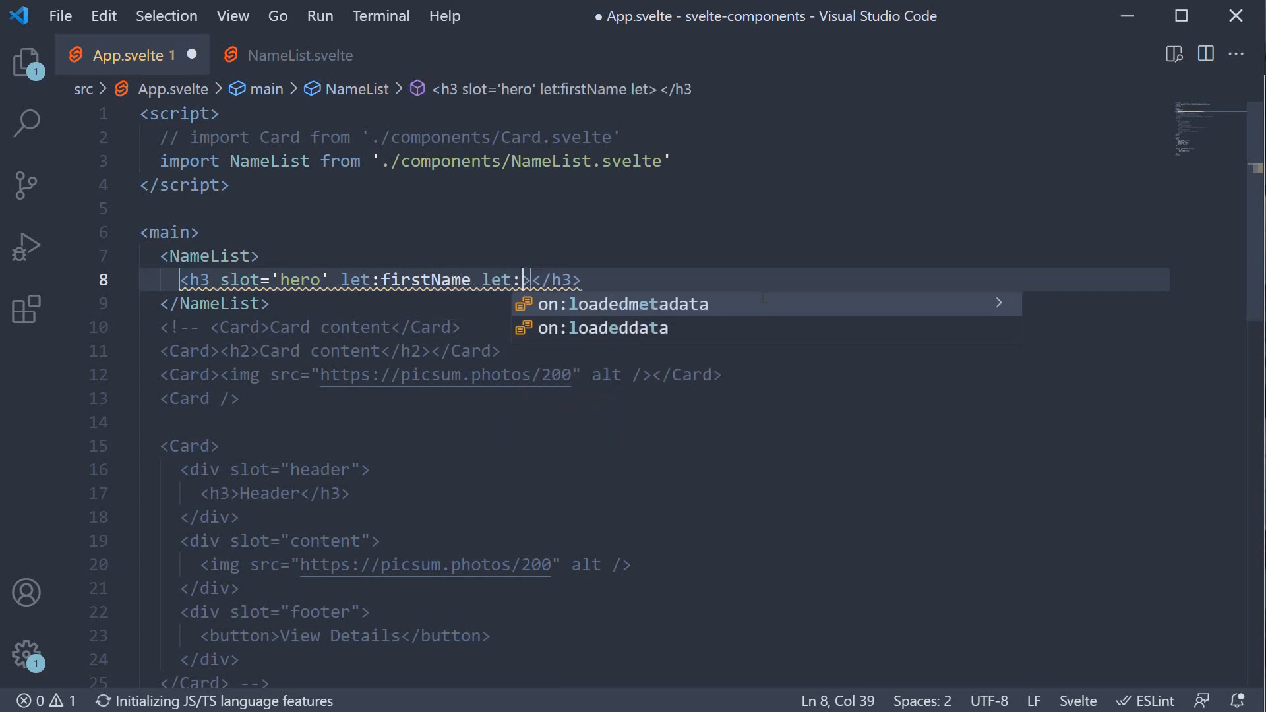
text(lastName)
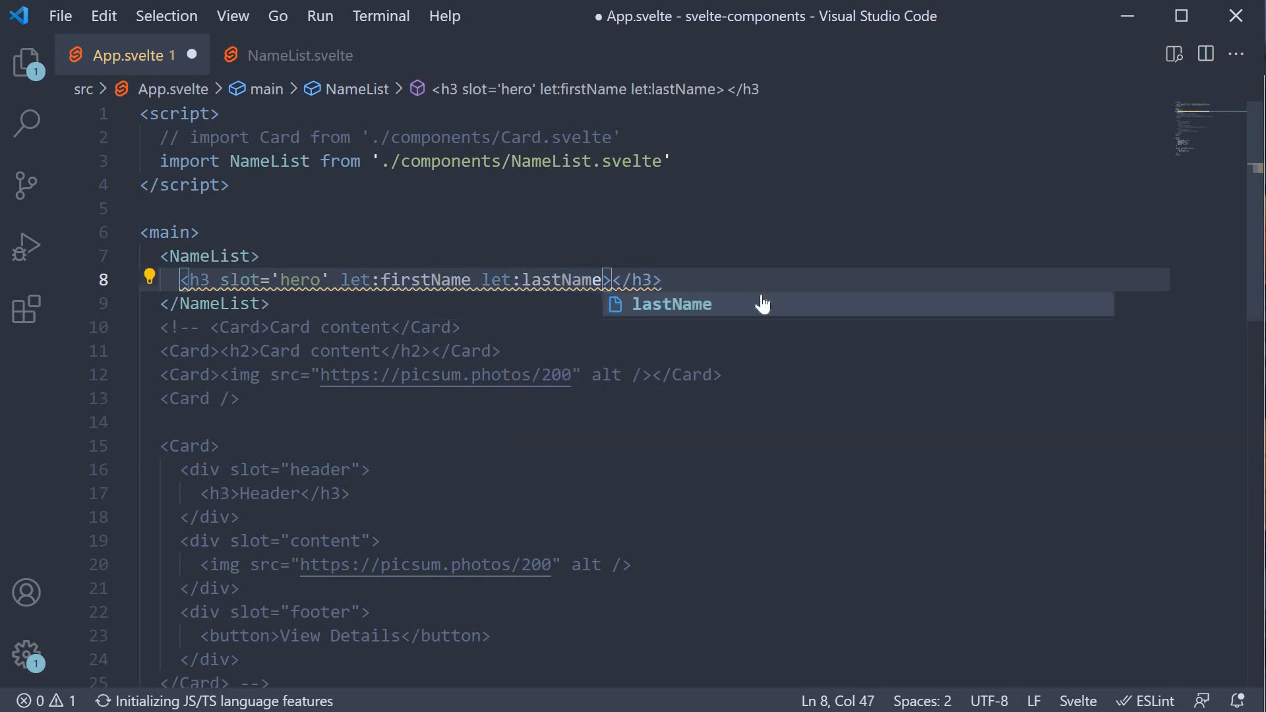
key(Enter)
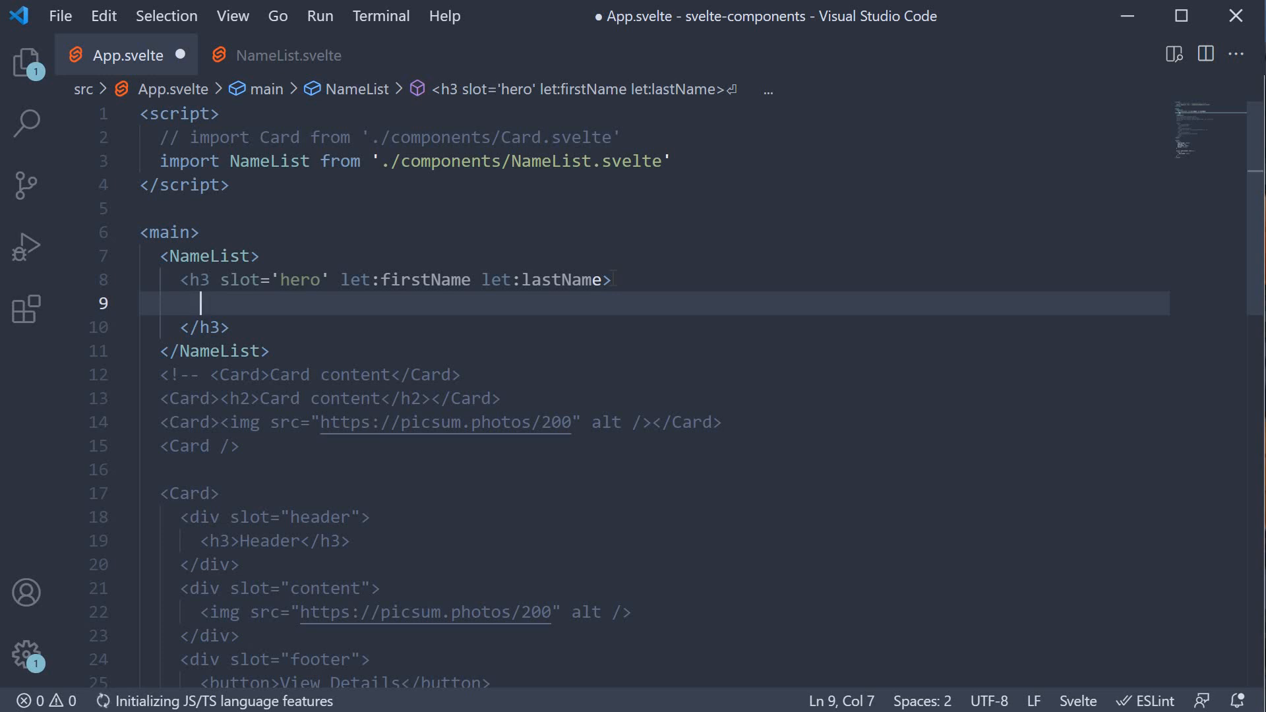
Fill the hero heading with {firstName} {lastName} and start another lastName reference
text({firstName})
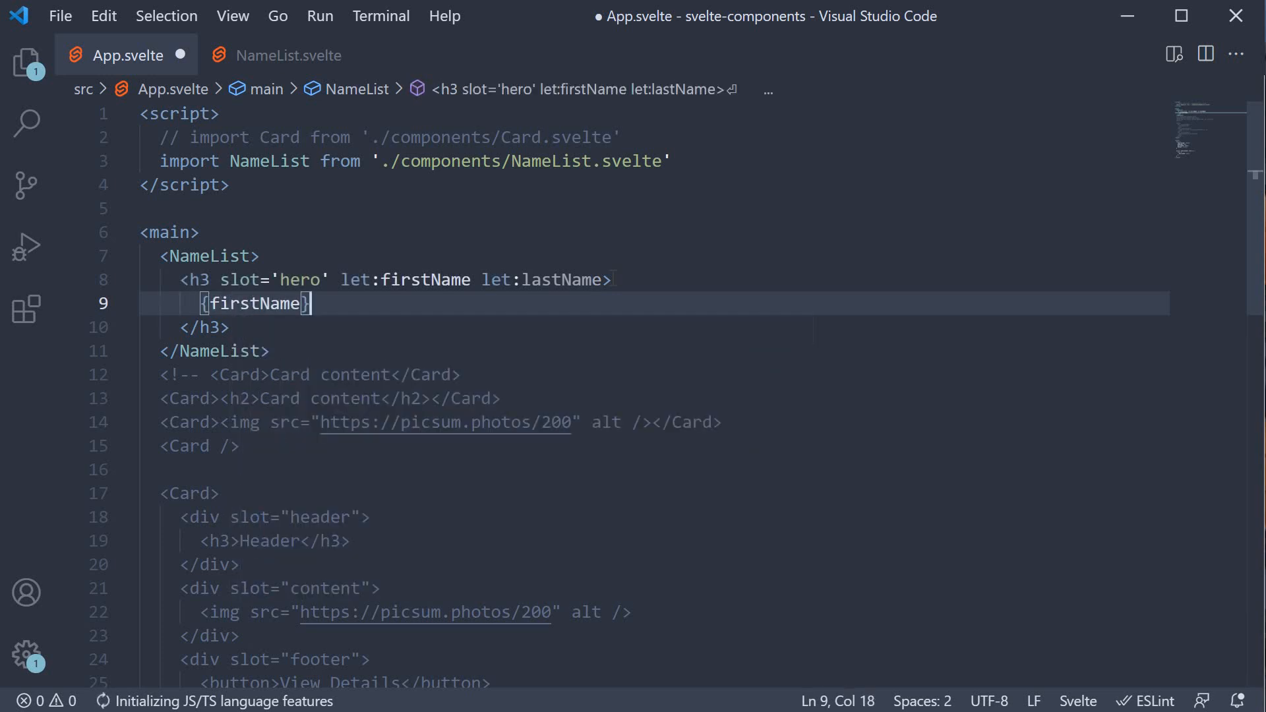
text({lastName})
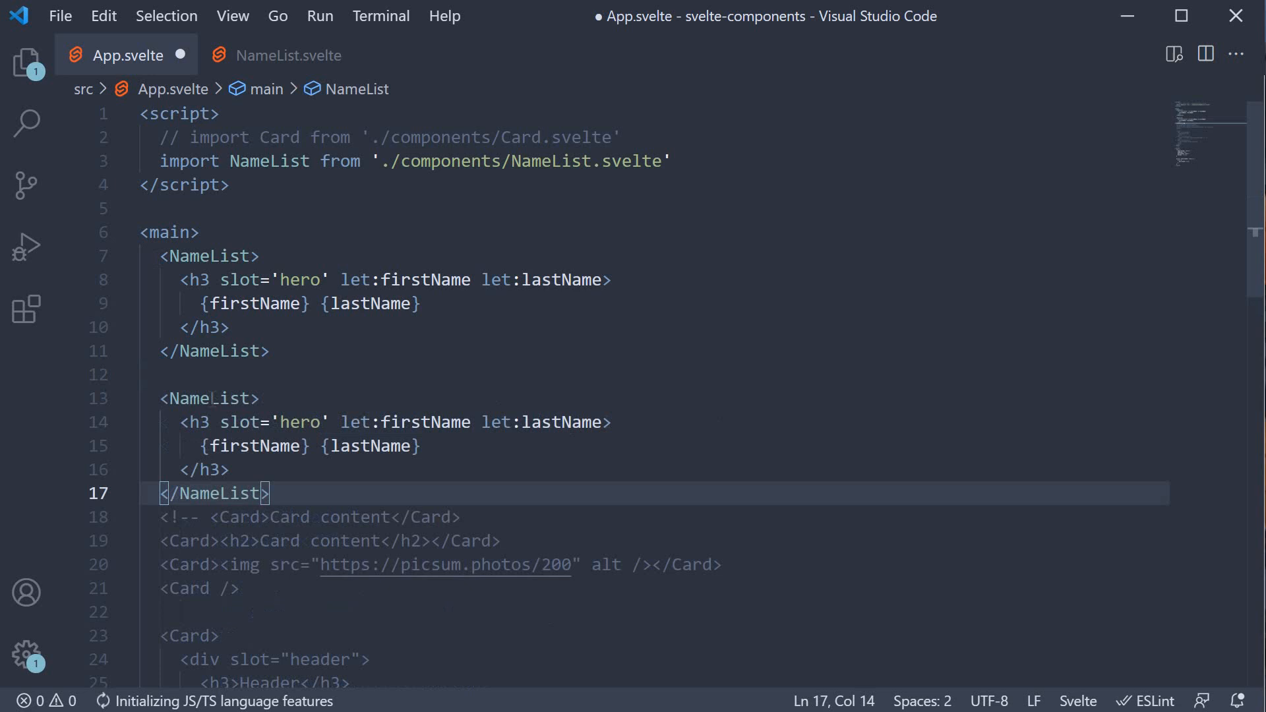
text(lastN)
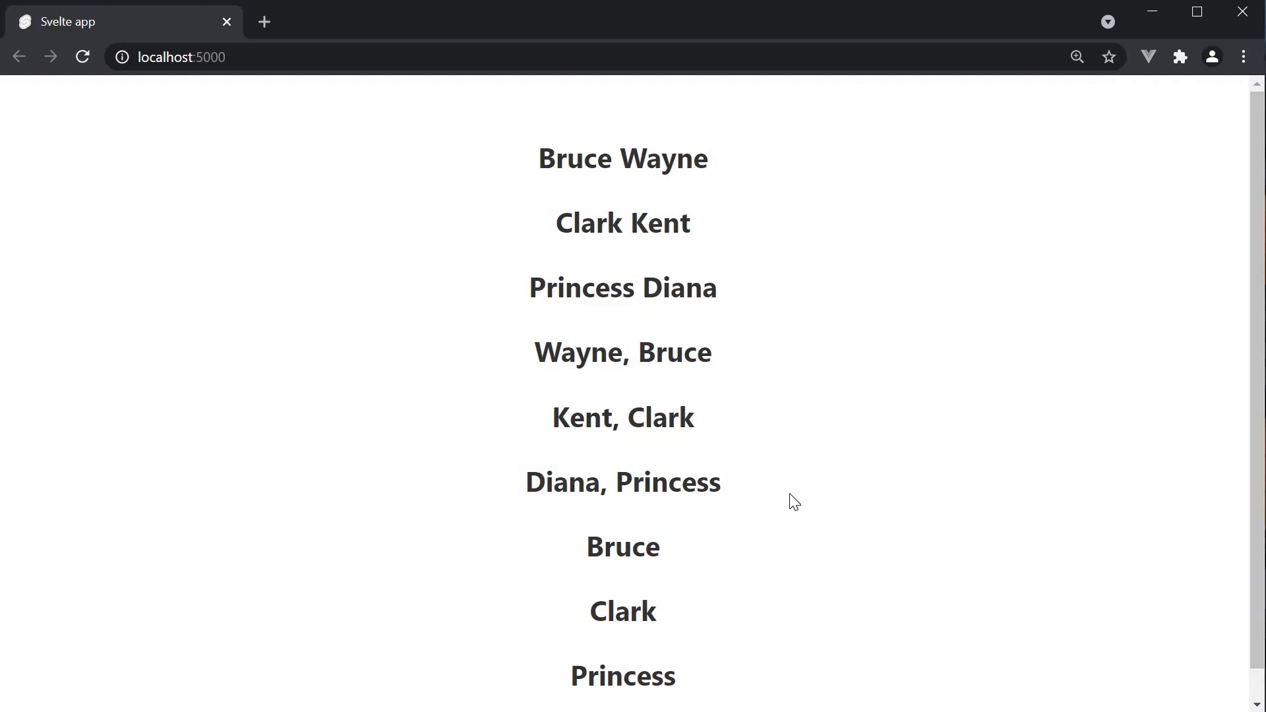
mouse_move(777, 430)
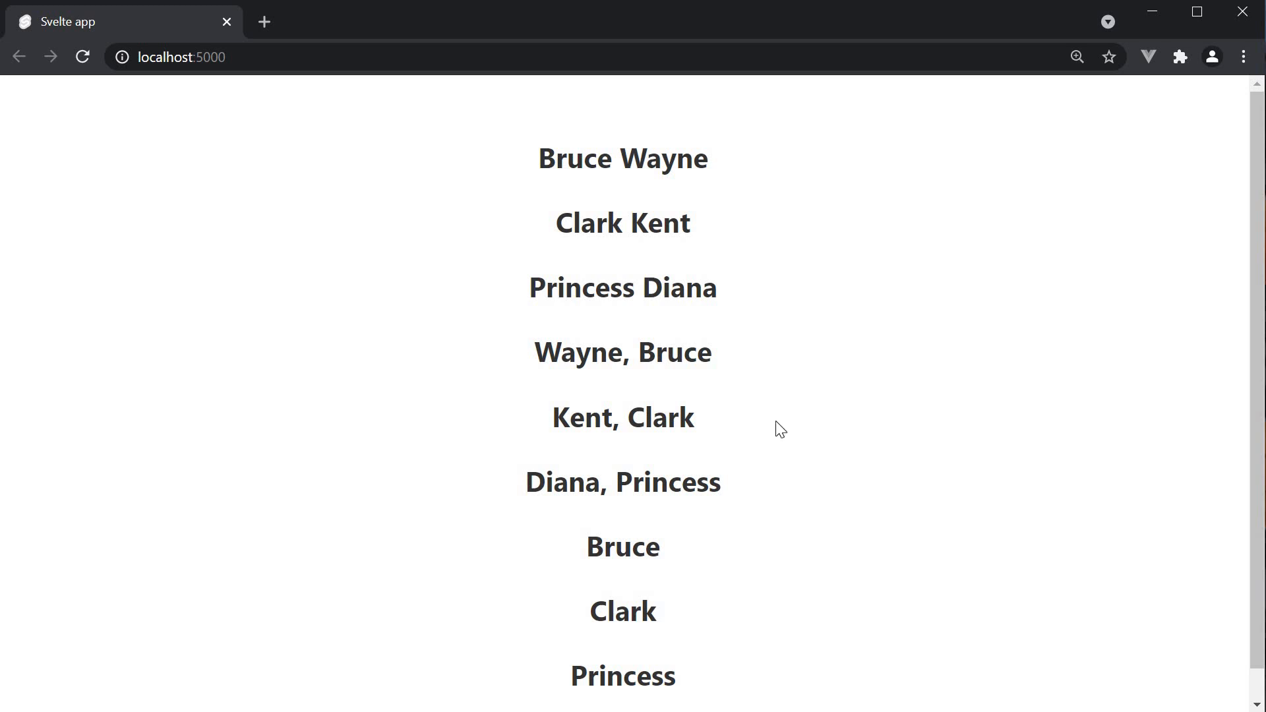
mouse_move(766, 260)
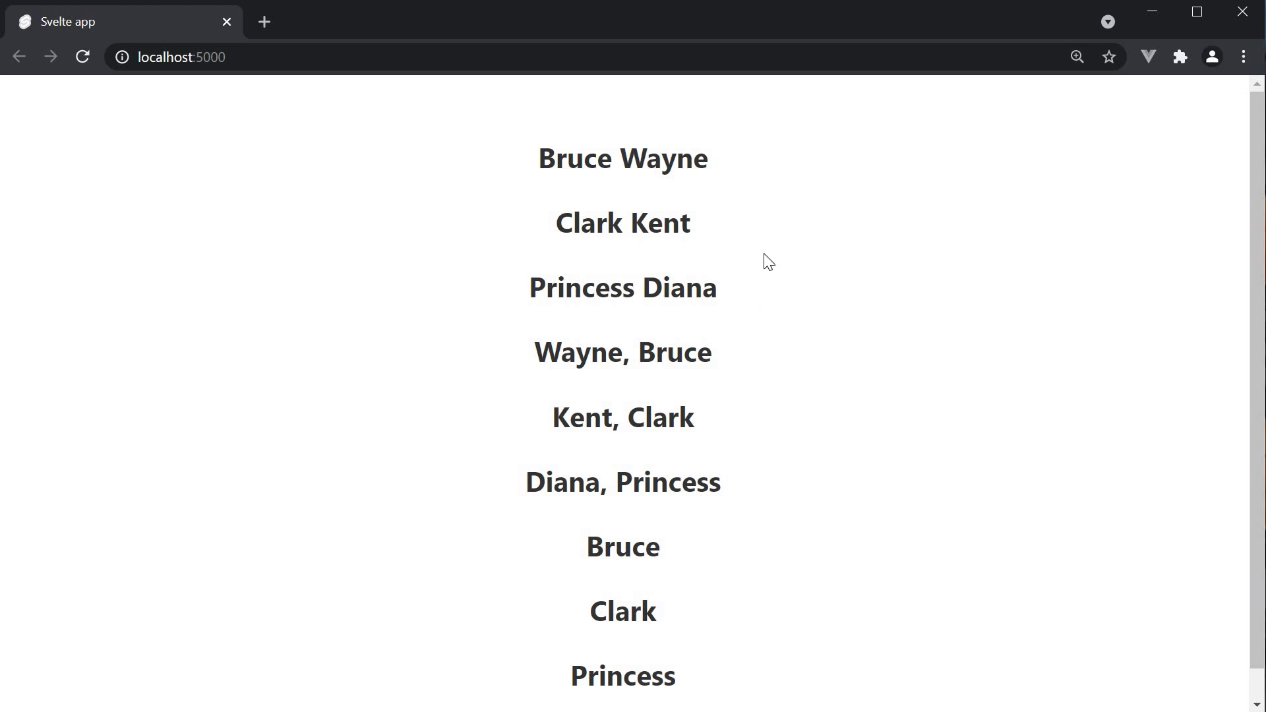
mouse_move(671, 262)
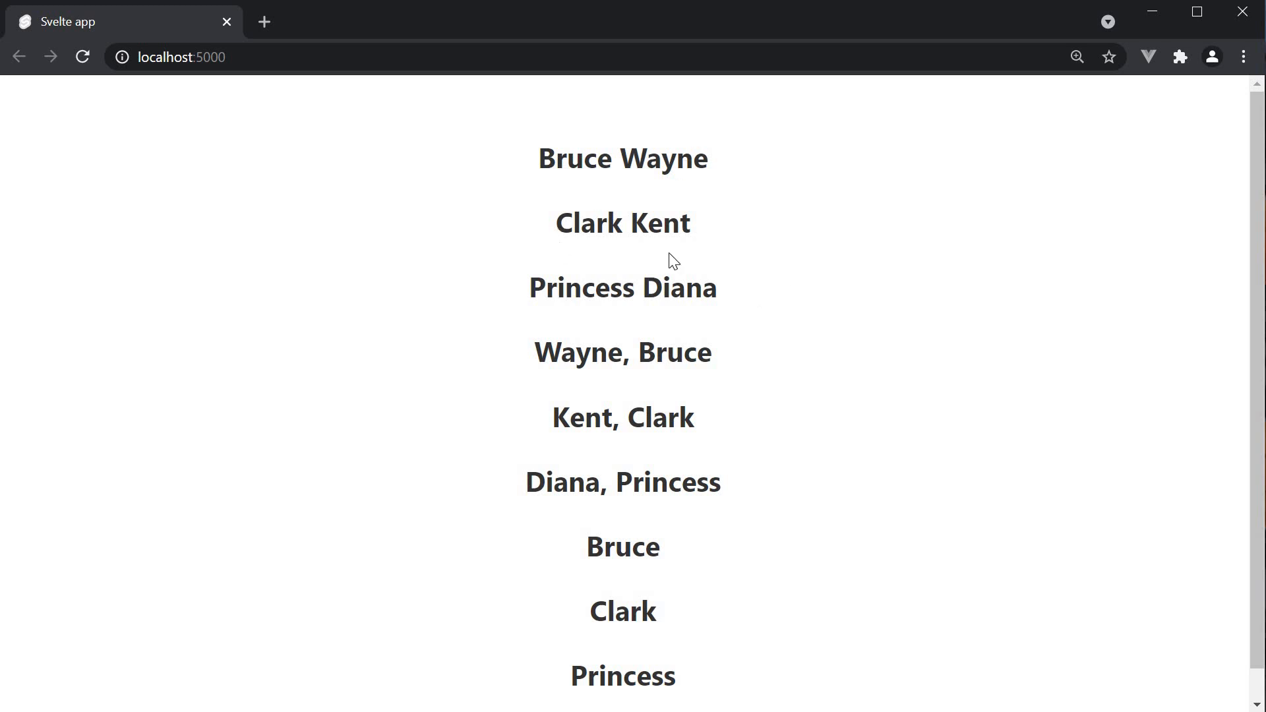
mouse_move(595, 394)
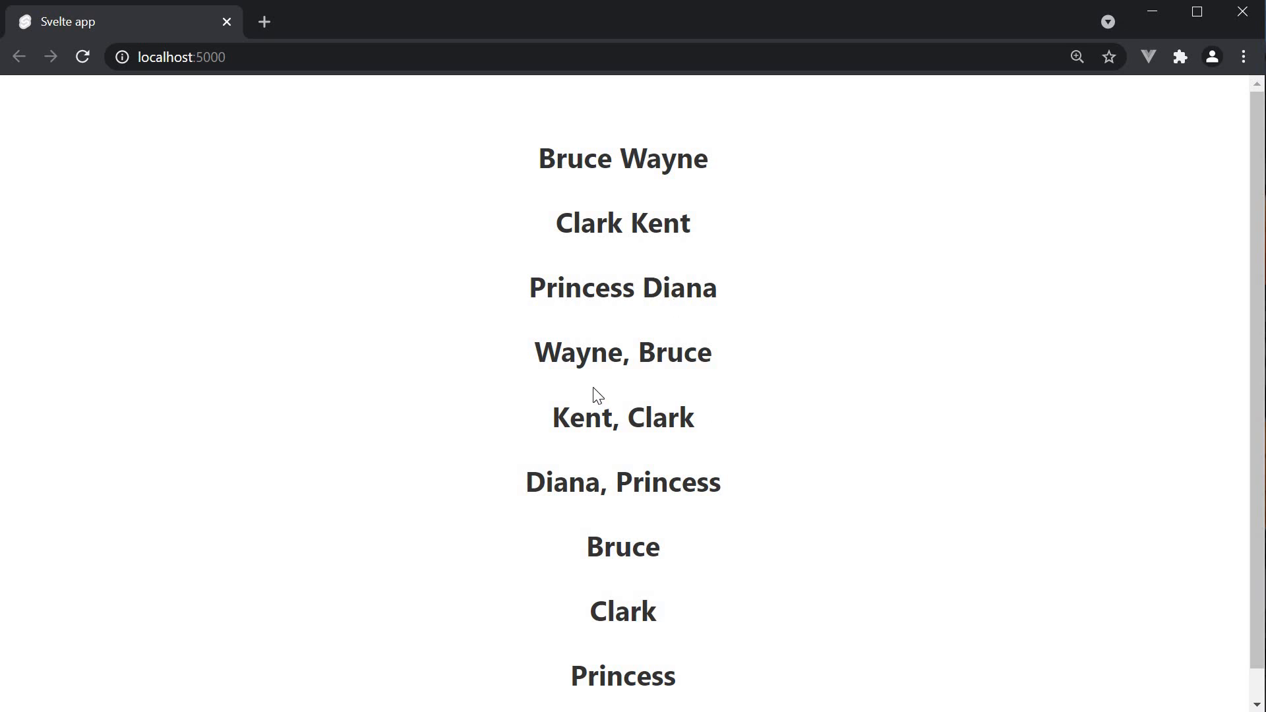
mouse_move(671, 445)
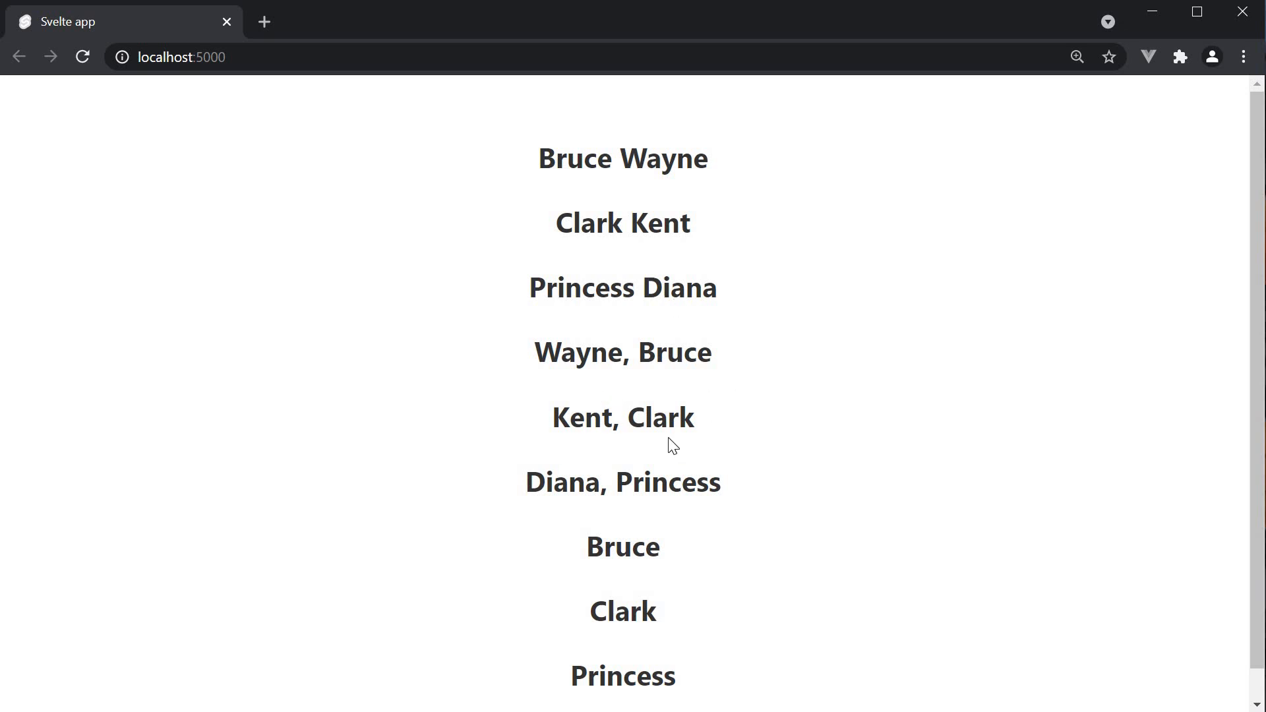
mouse_move(682, 480)
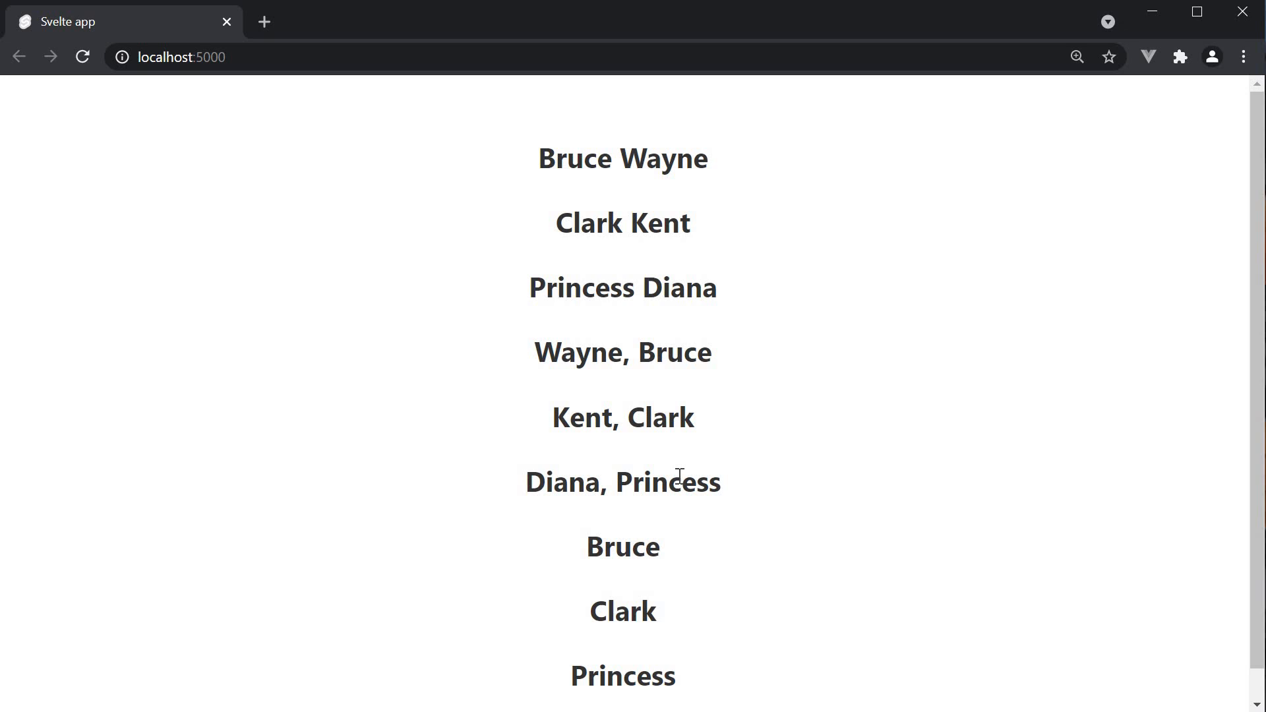
Scroll the localhost:5000 page to view all three name listings
scroll(down, 3)
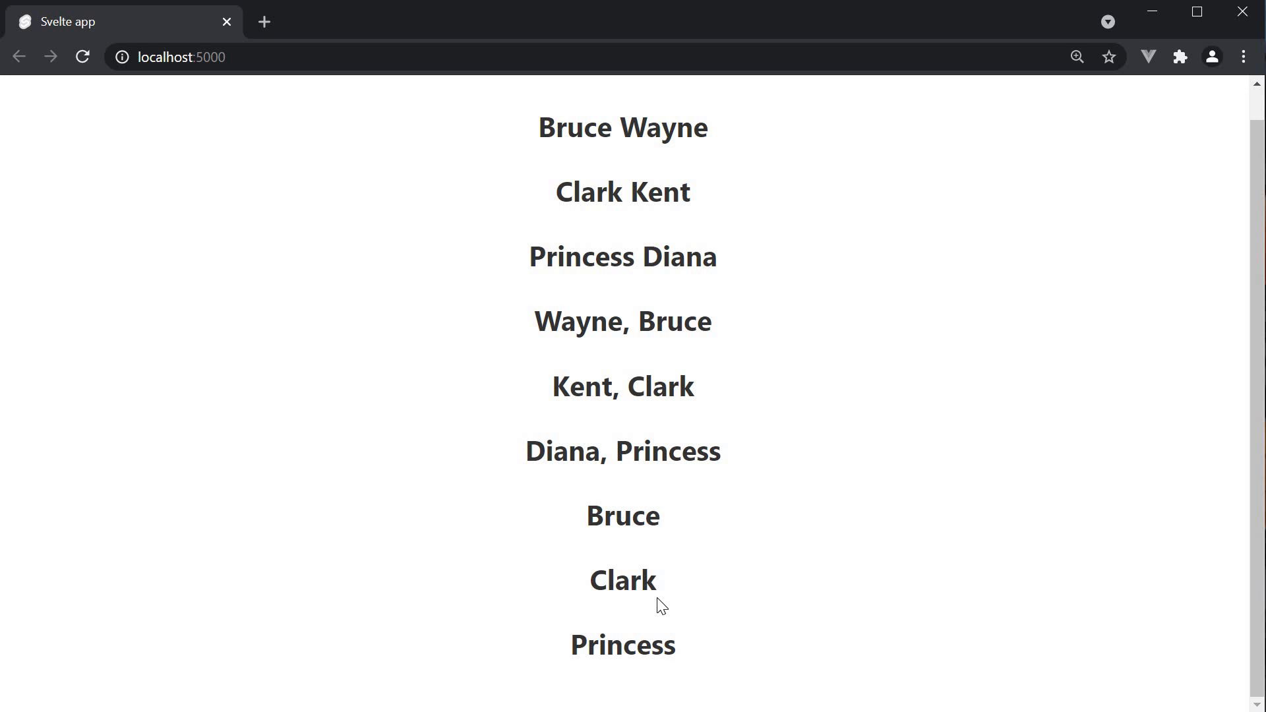
mouse_move(720, 490)
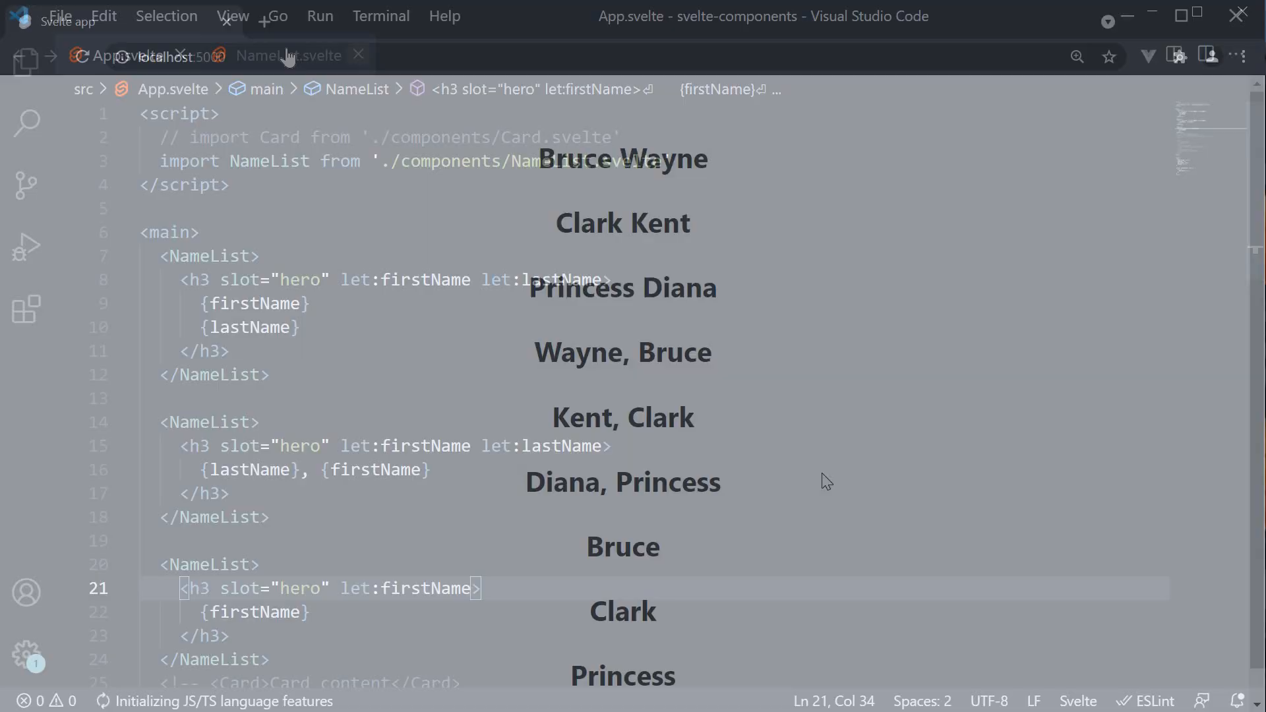
click(288, 55)
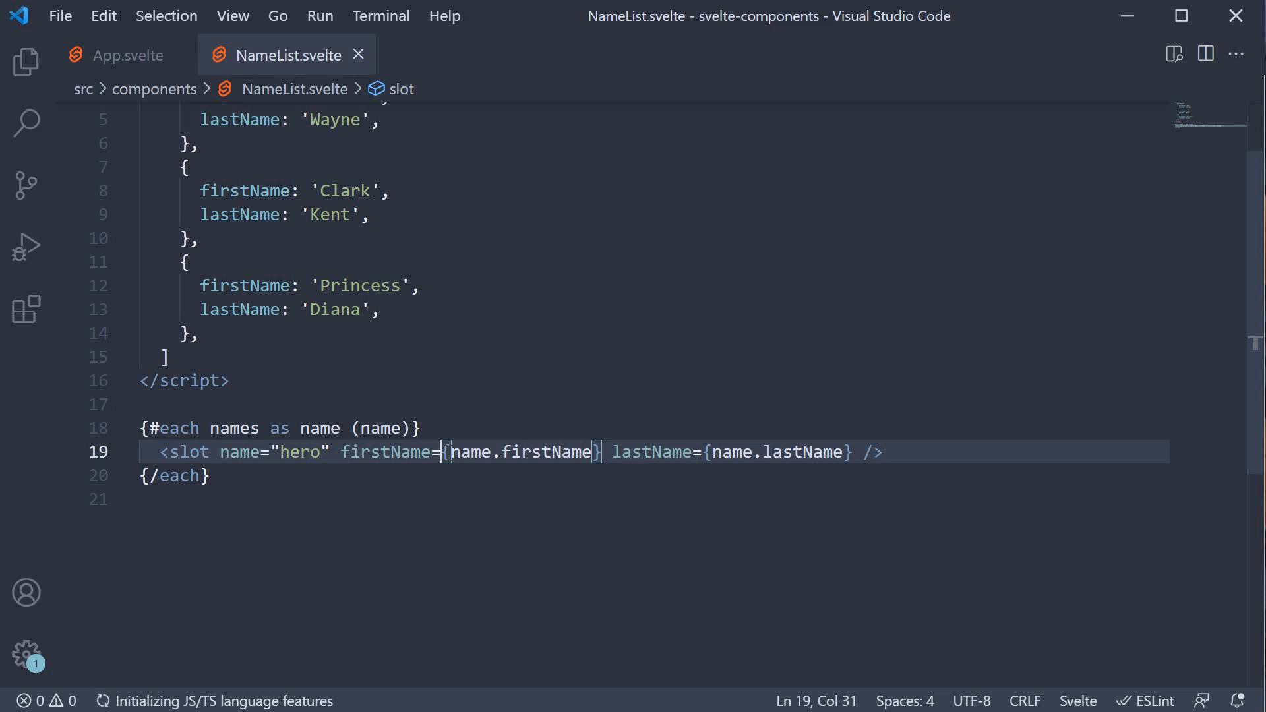
mouse_move(521, 452)
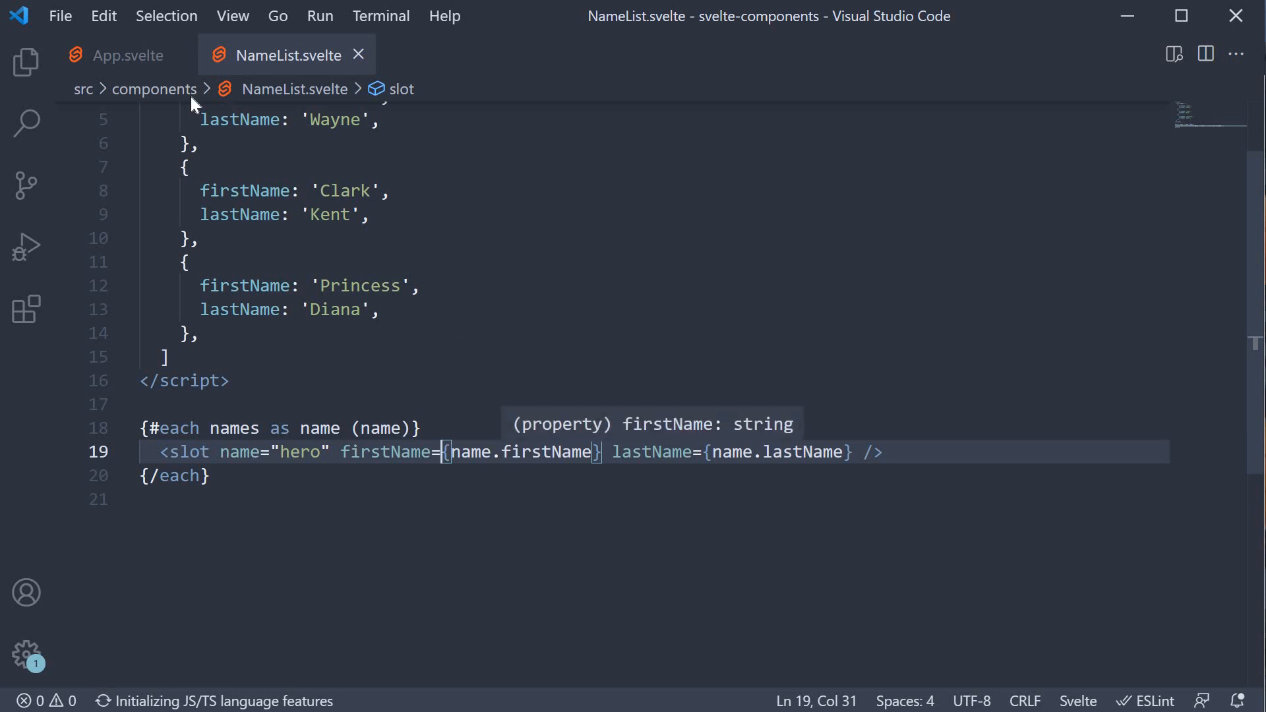
click(119, 55)
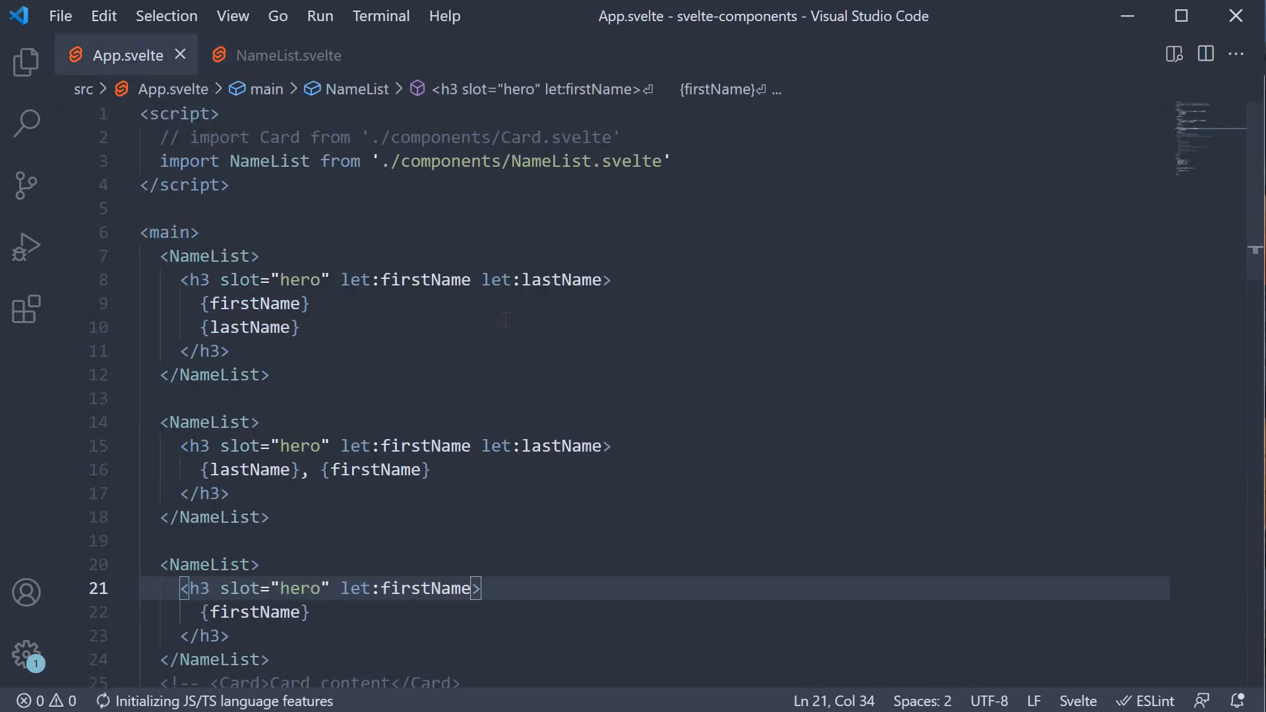